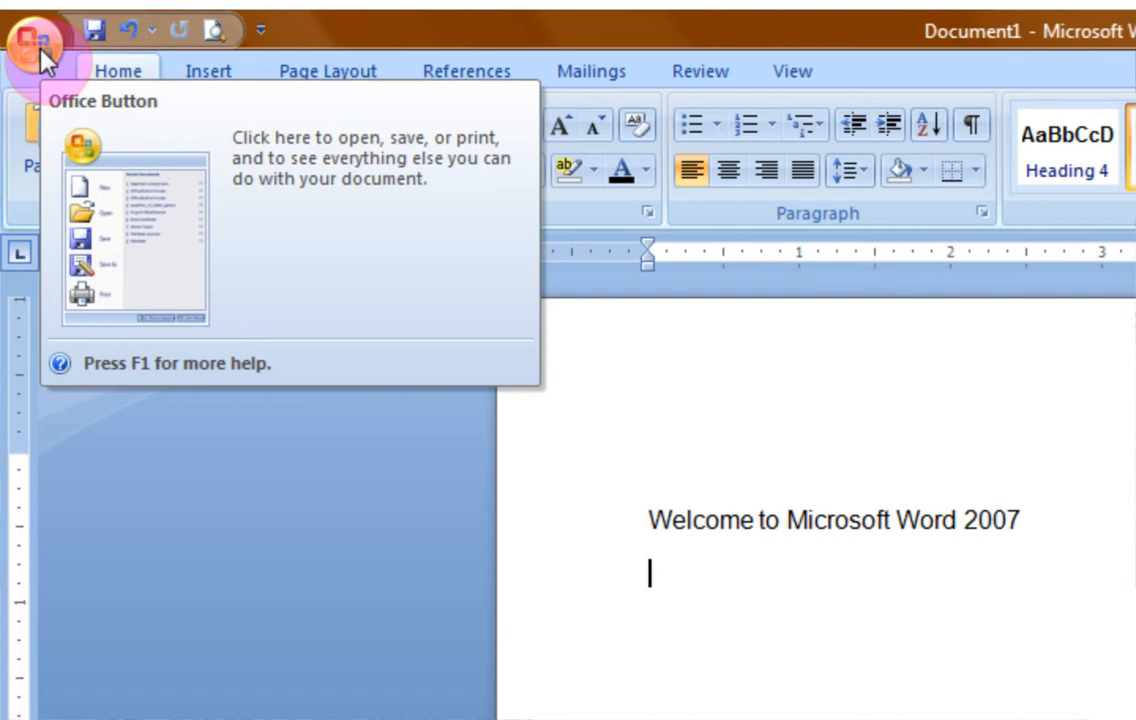
Show the Quick Access Toolbar customization list with Save, Print Preview, Undo and Redo checked
left_click(38, 48)
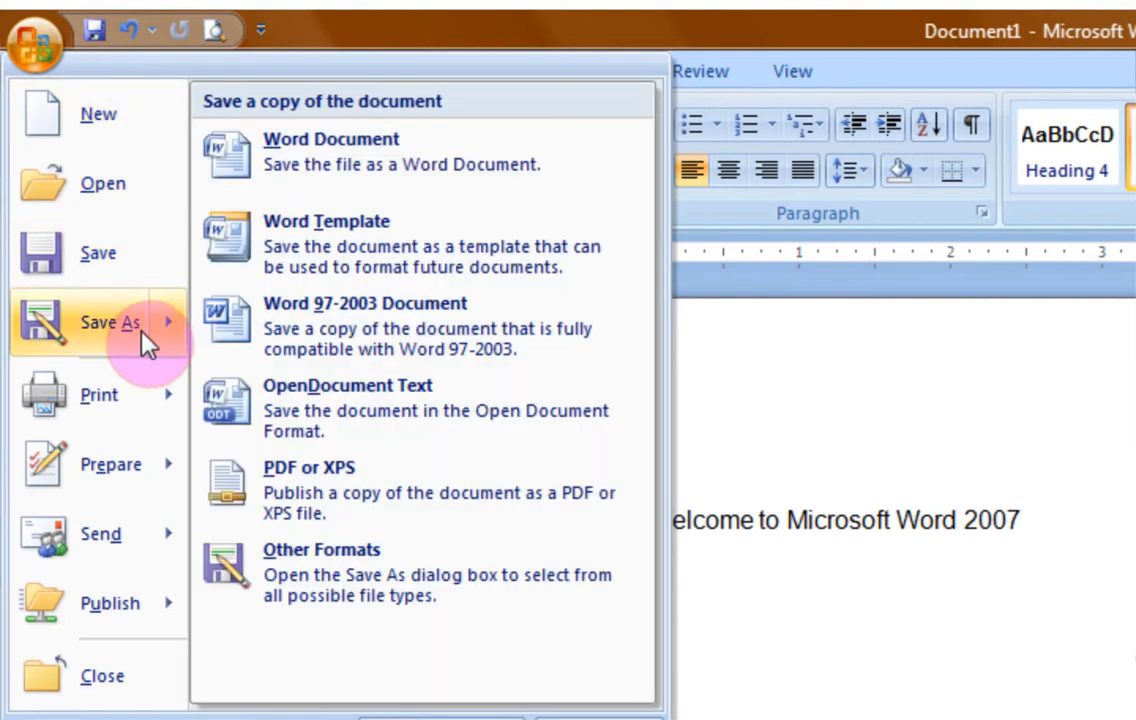
mouse_move(163, 340)
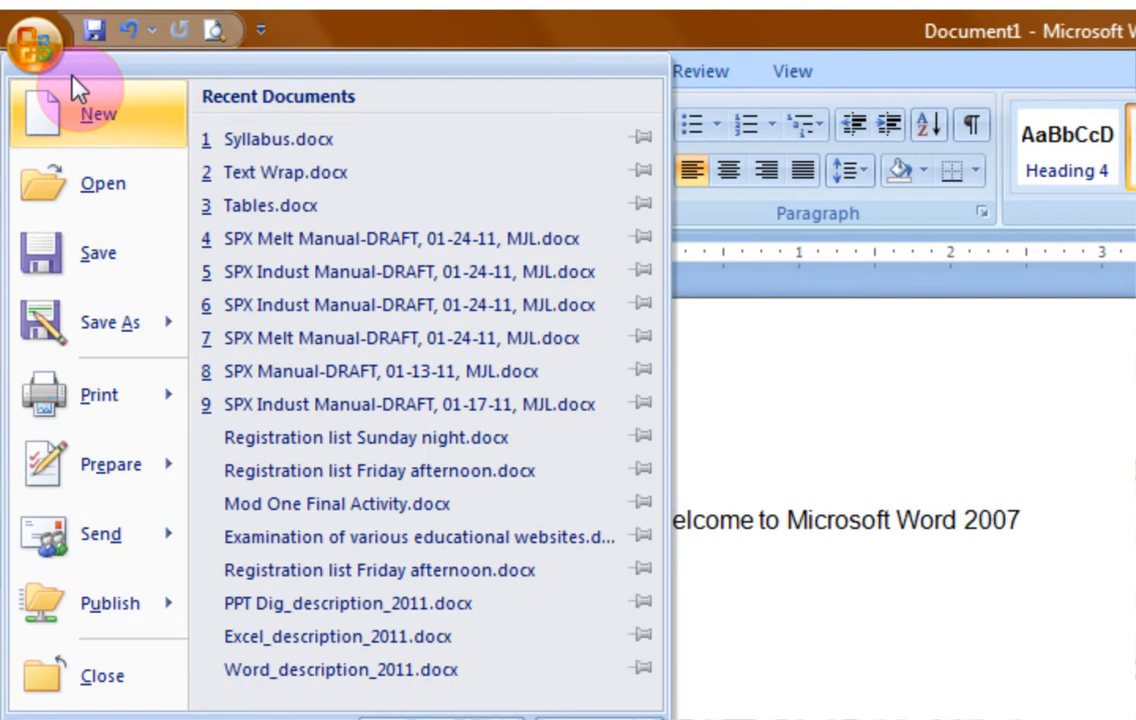
mouse_move(380, 115)
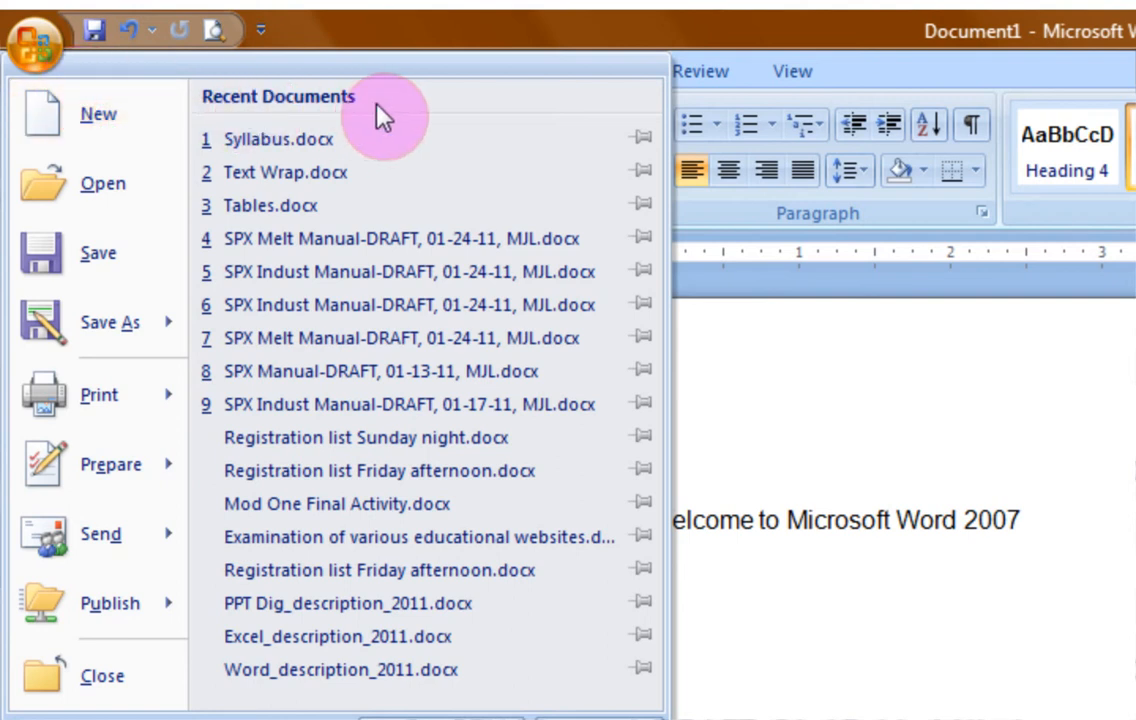
mouse_move(420, 118)
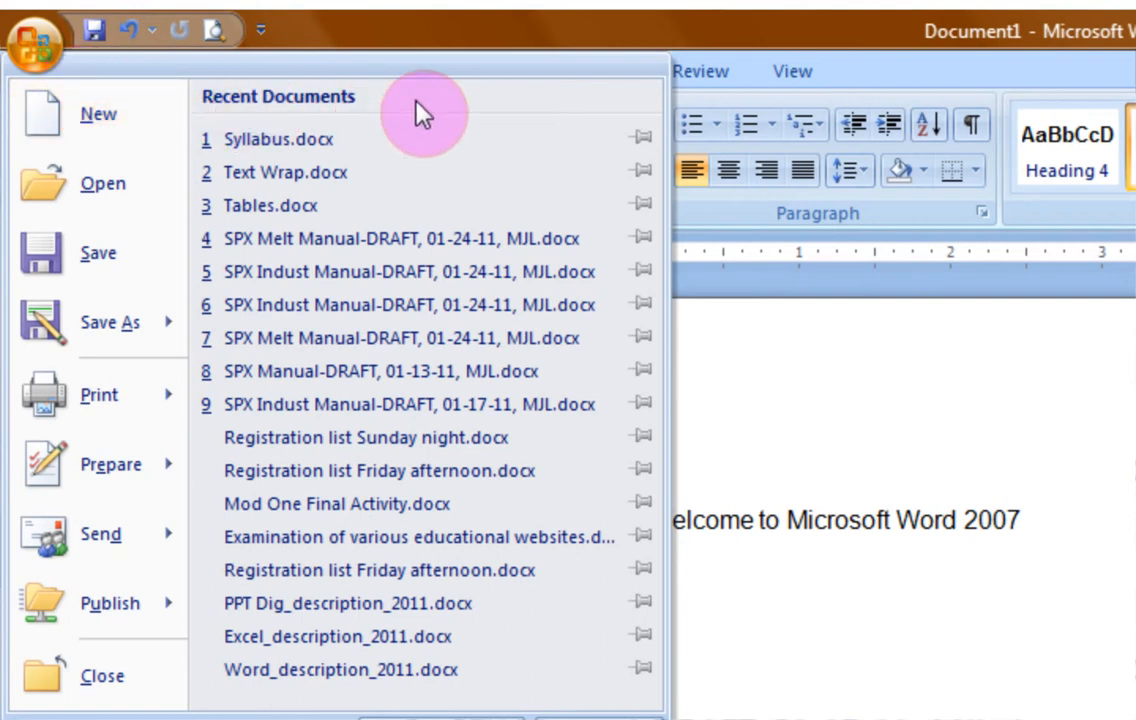
mouse_move(418, 22)
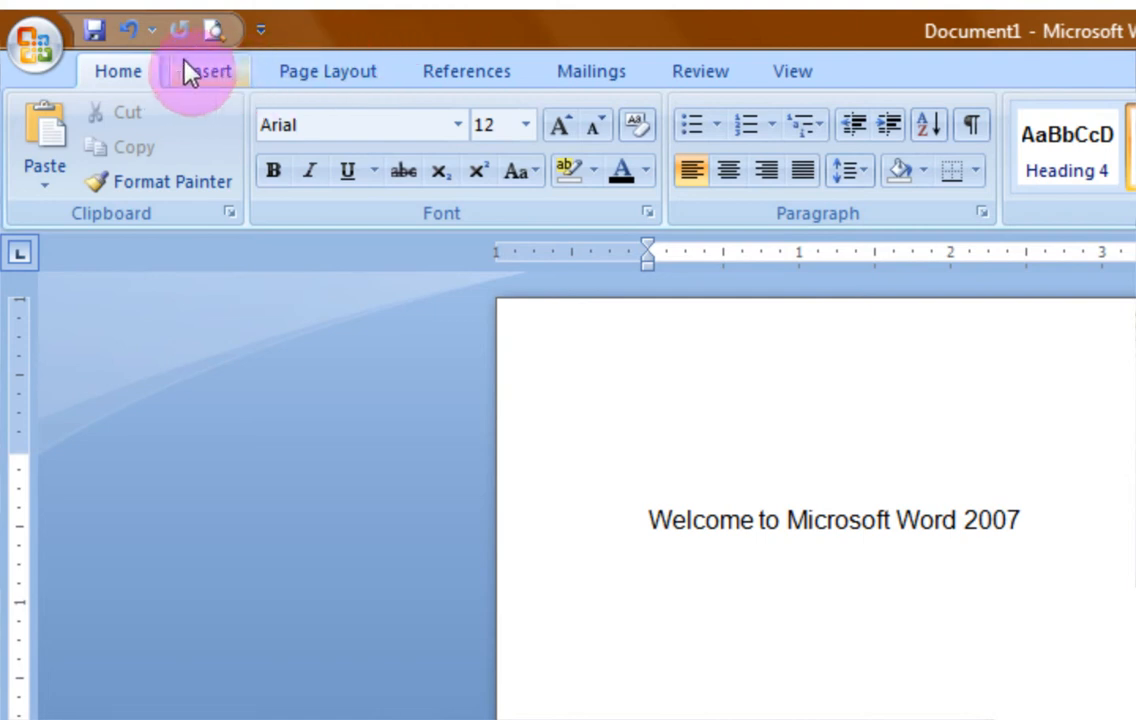
mouse_move(180, 30)
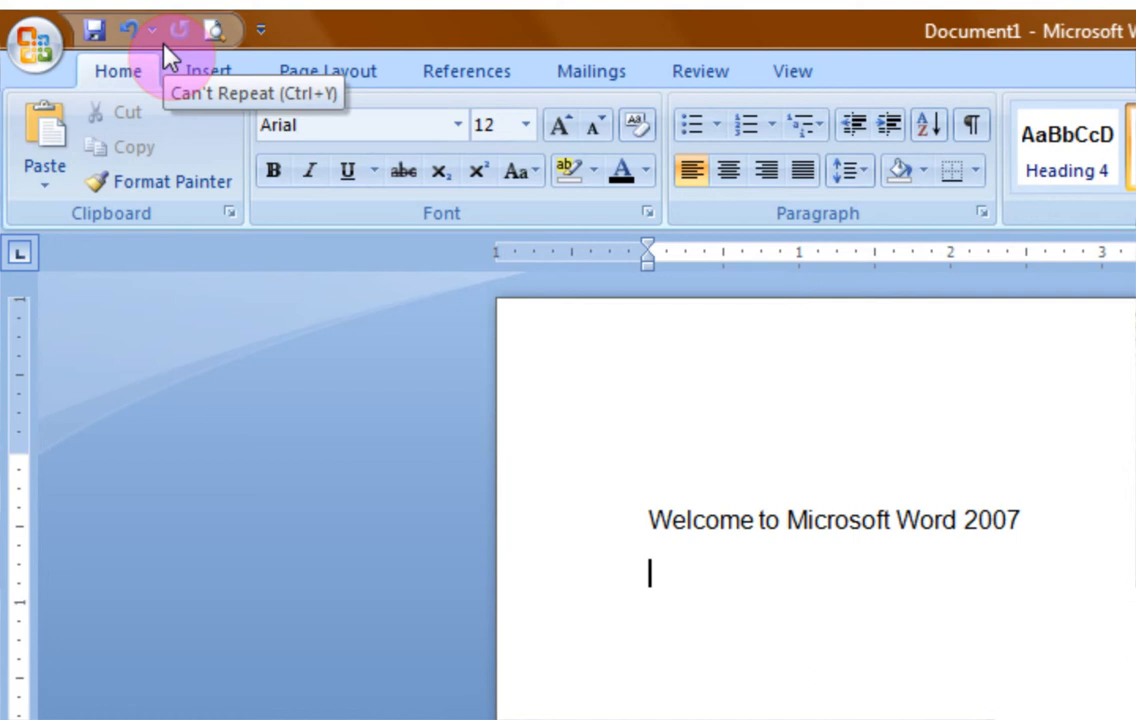
mouse_move(95, 30)
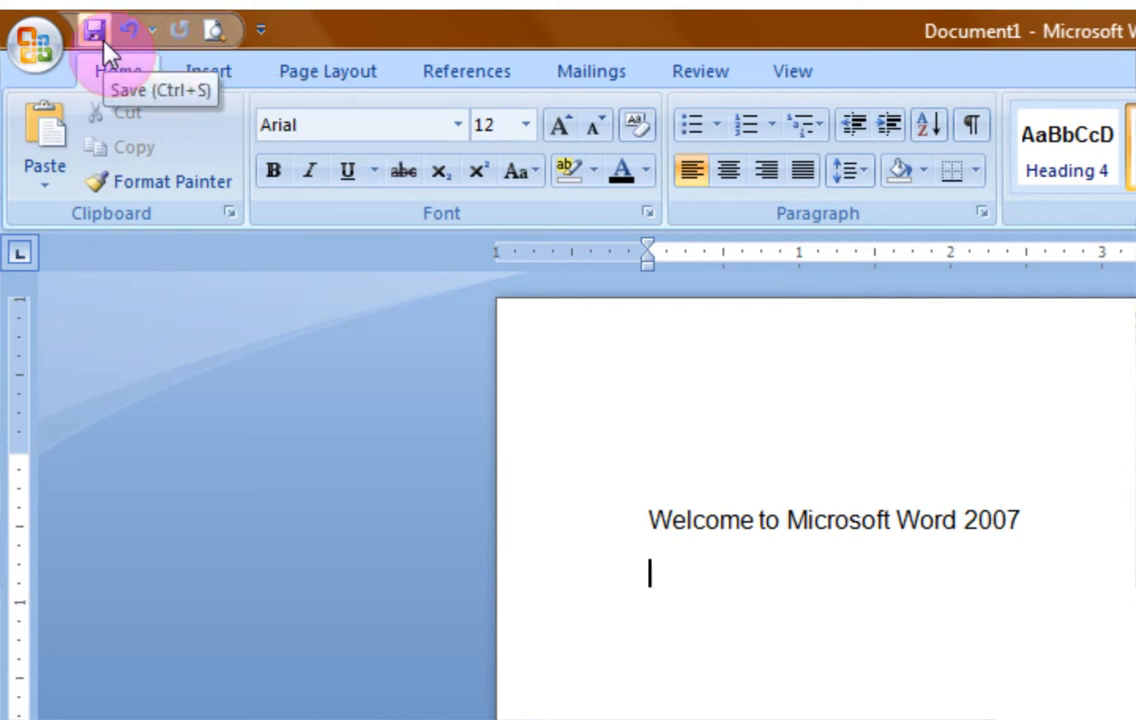
left_click(130, 28)
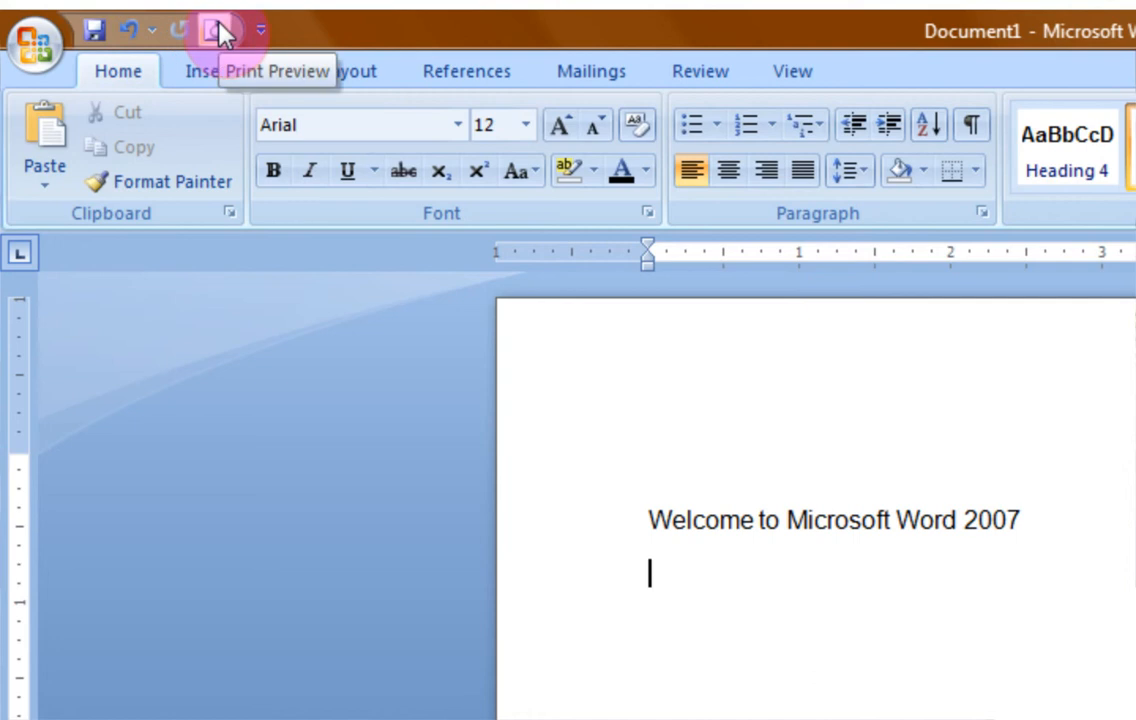
mouse_move(262, 32)
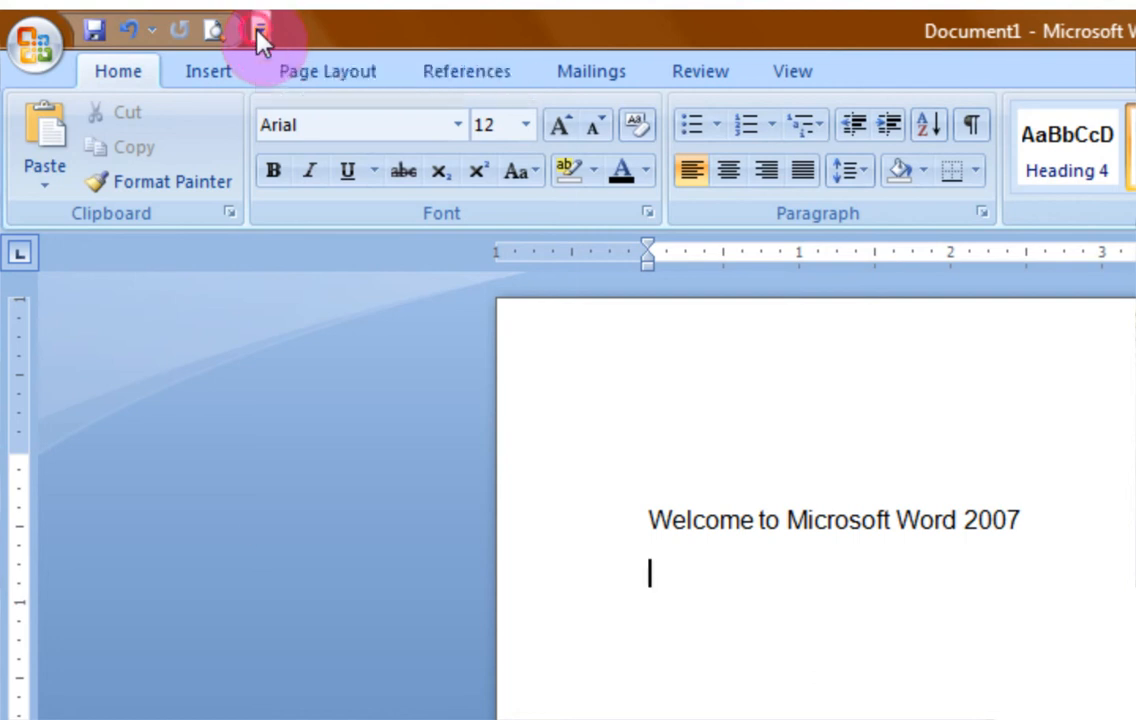
left_click(261, 28)
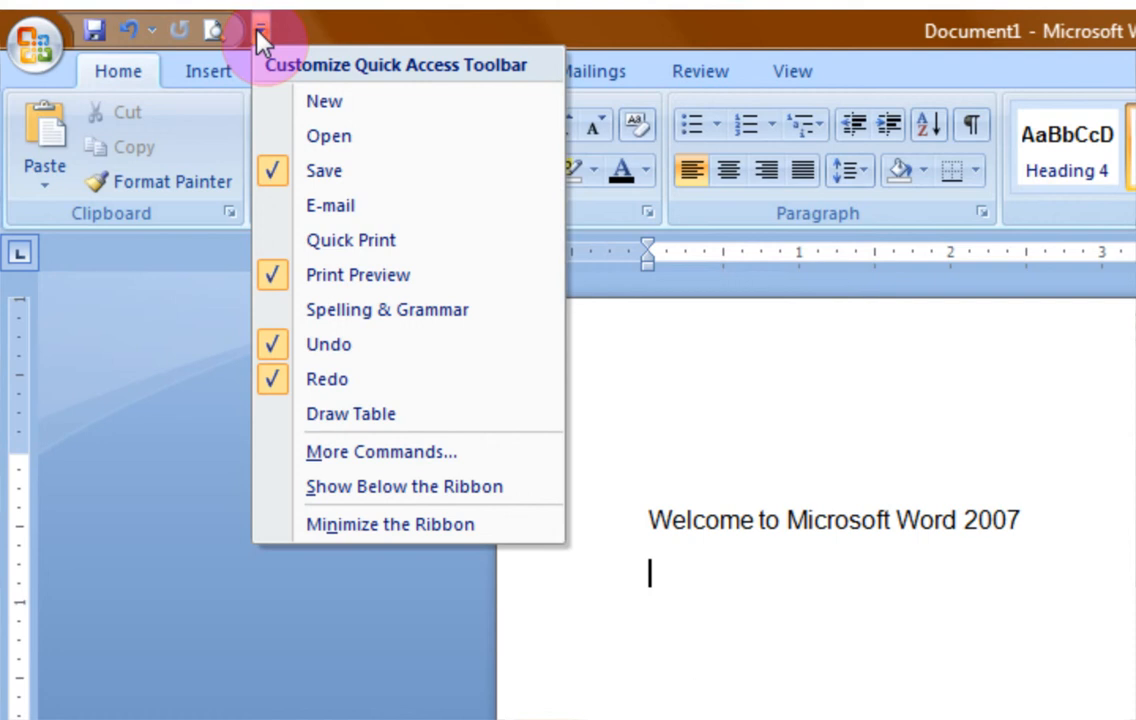
mouse_move(357, 275)
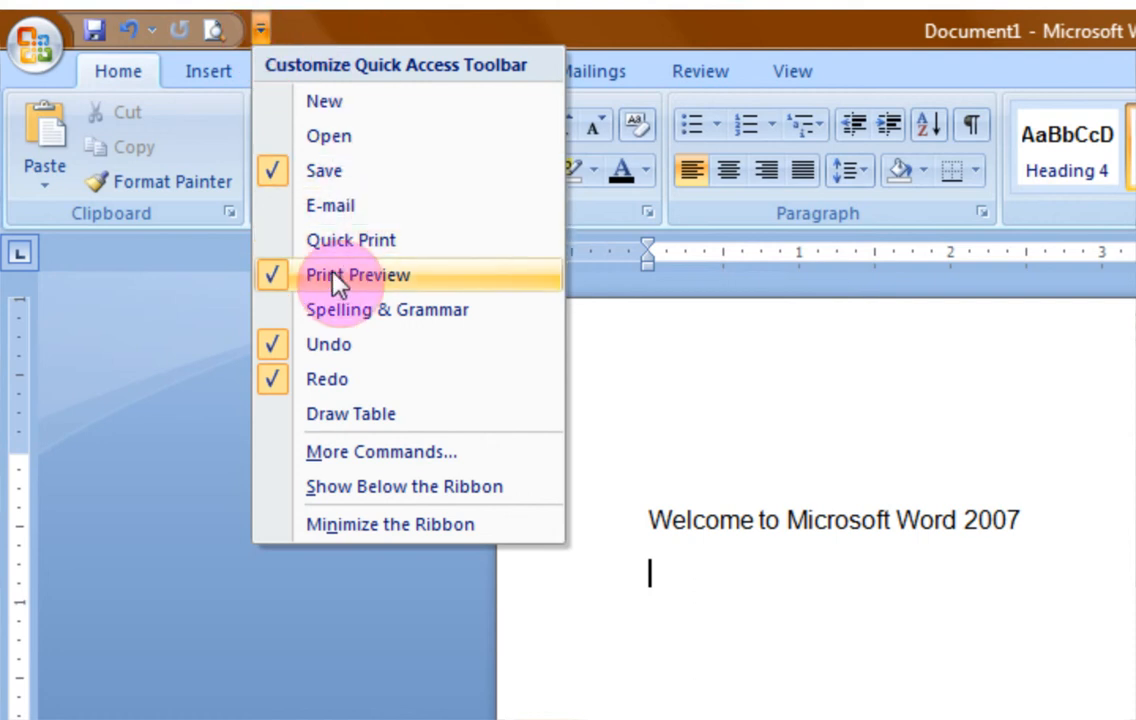
mouse_move(275, 280)
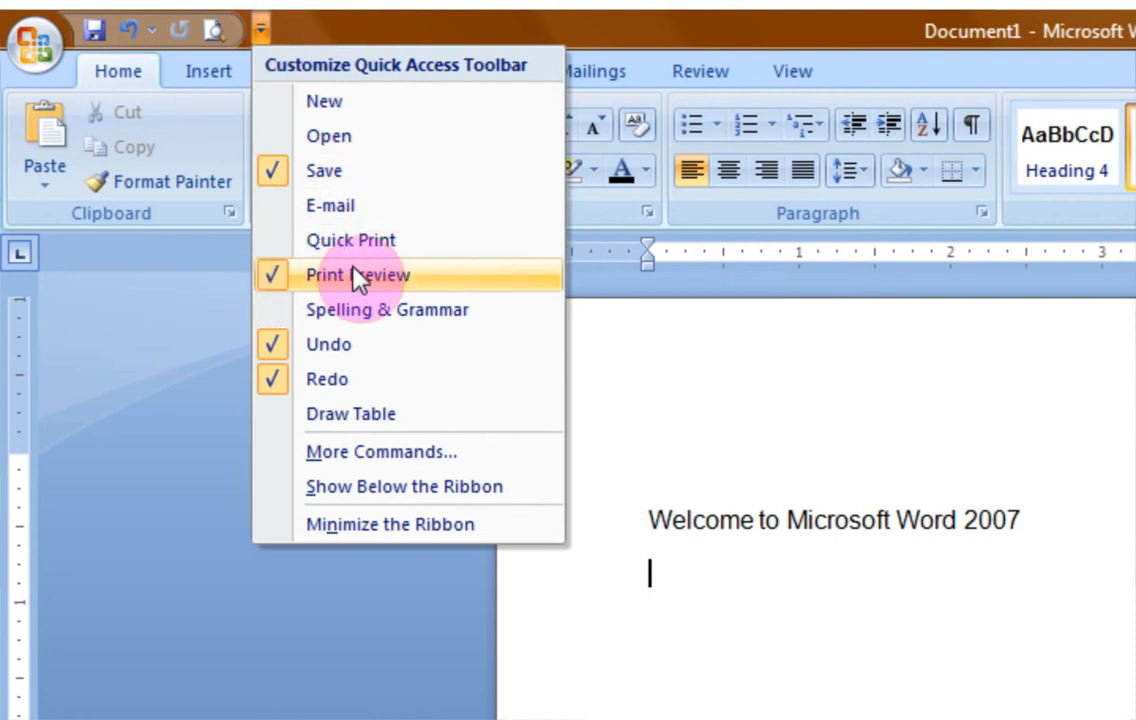
mouse_move(385, 285)
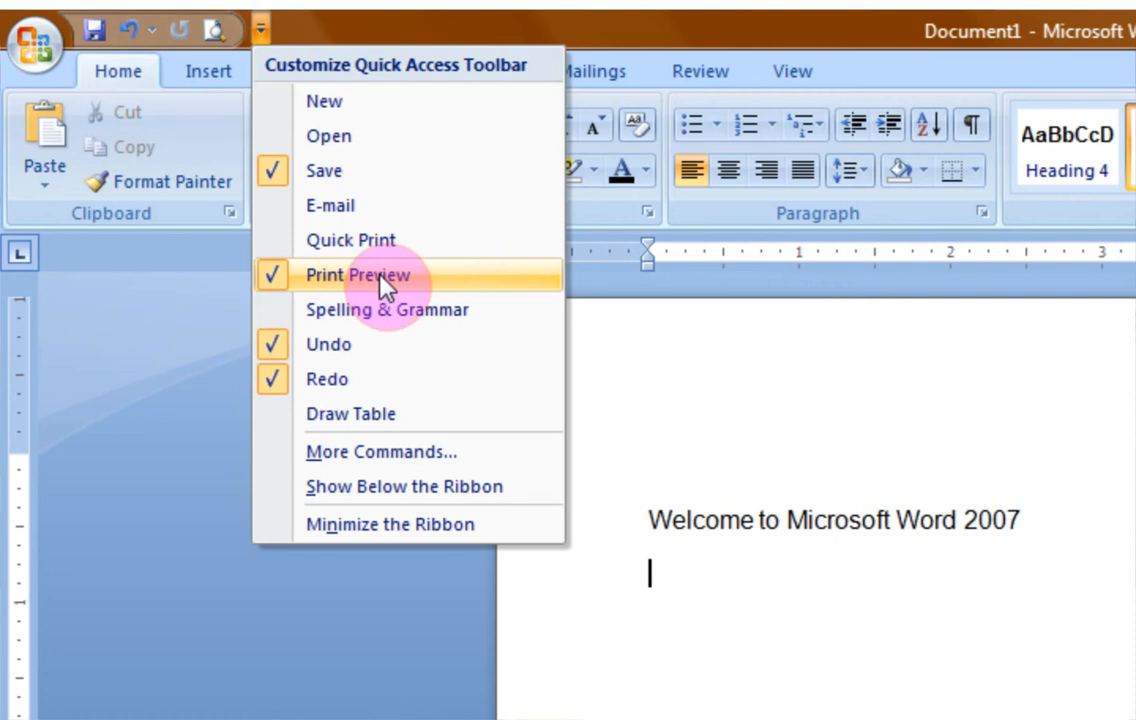
mouse_move(380, 452)
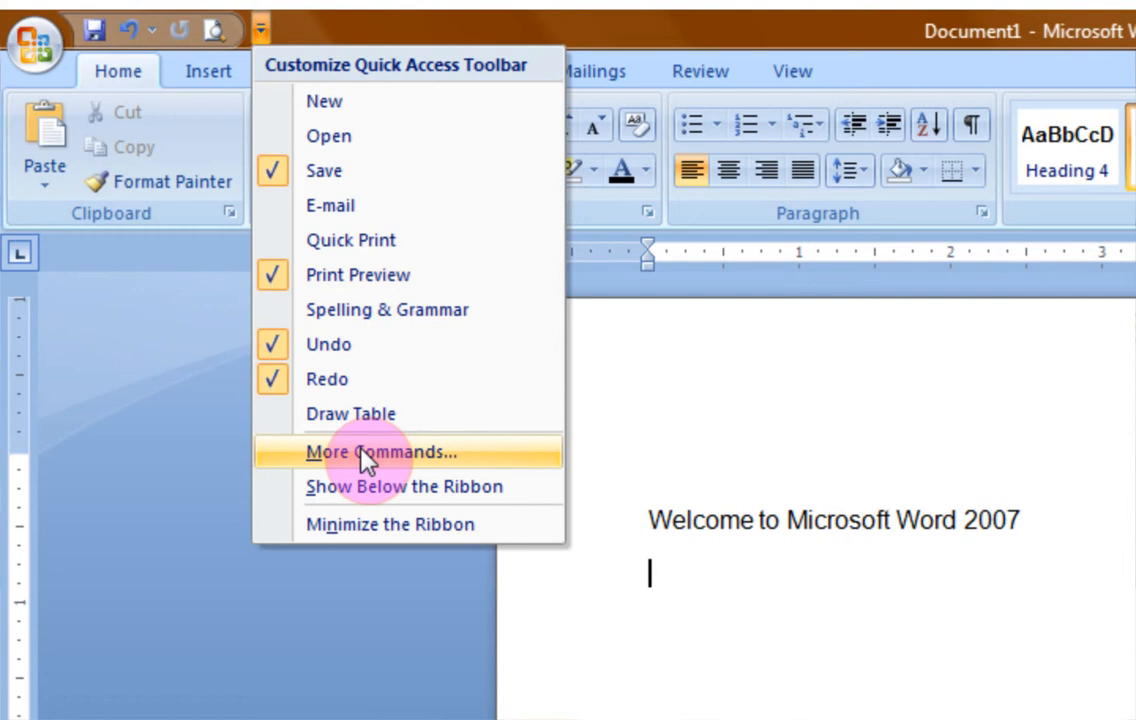
mouse_move(380, 452)
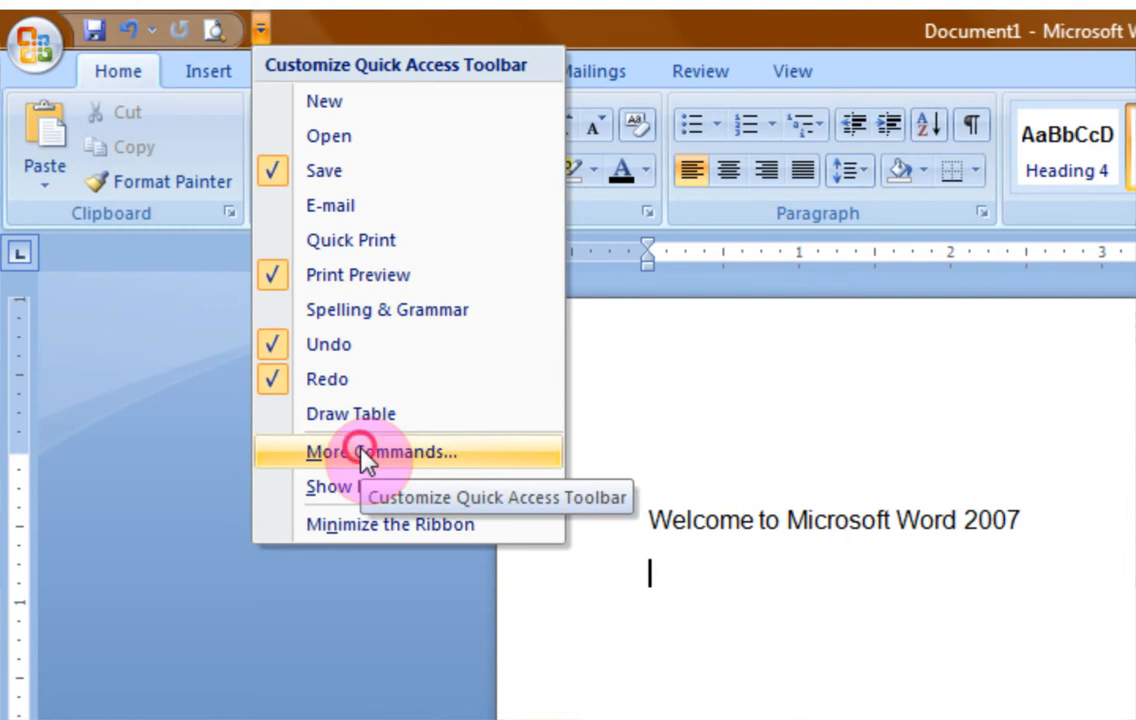
In Word Options, add Insert Picture from File to the toolbar, between Redo and Print Preview
left_click(381, 452)
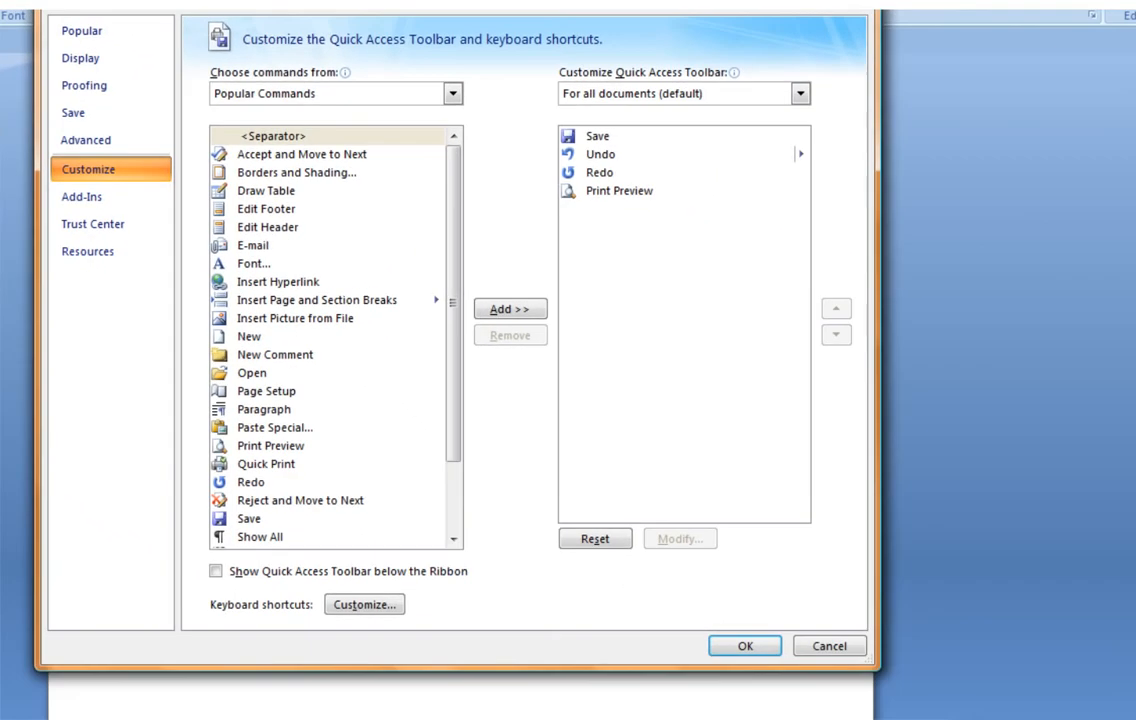
mouse_move(337, 52)
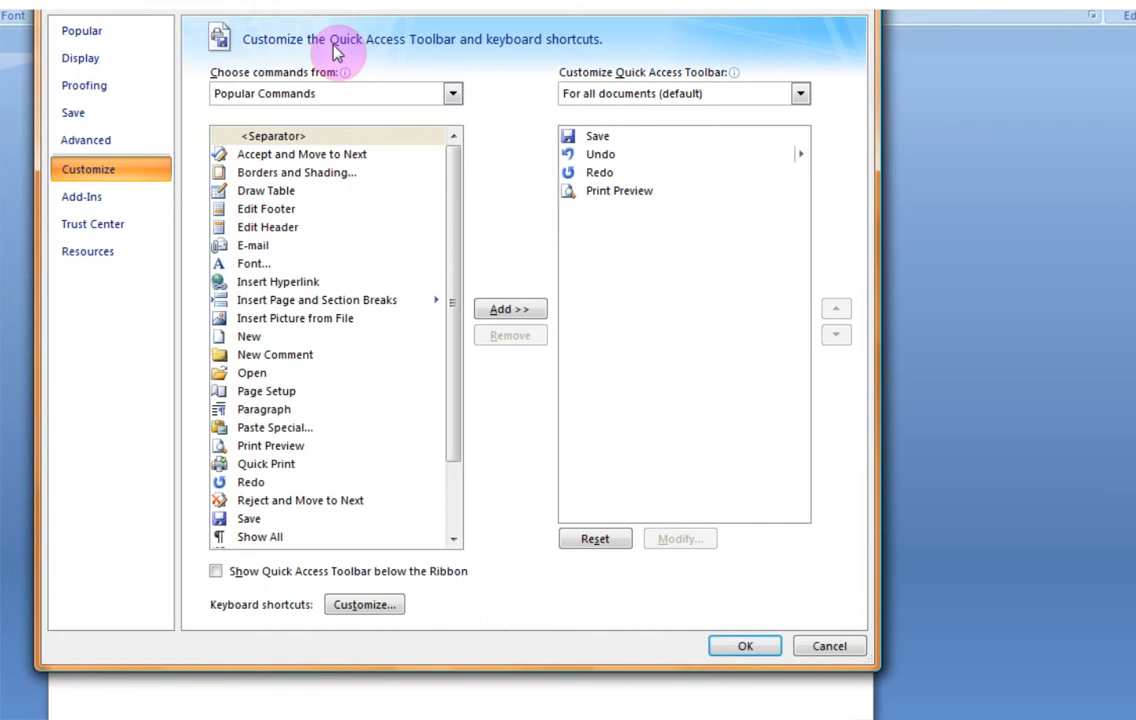
mouse_move(506, 78)
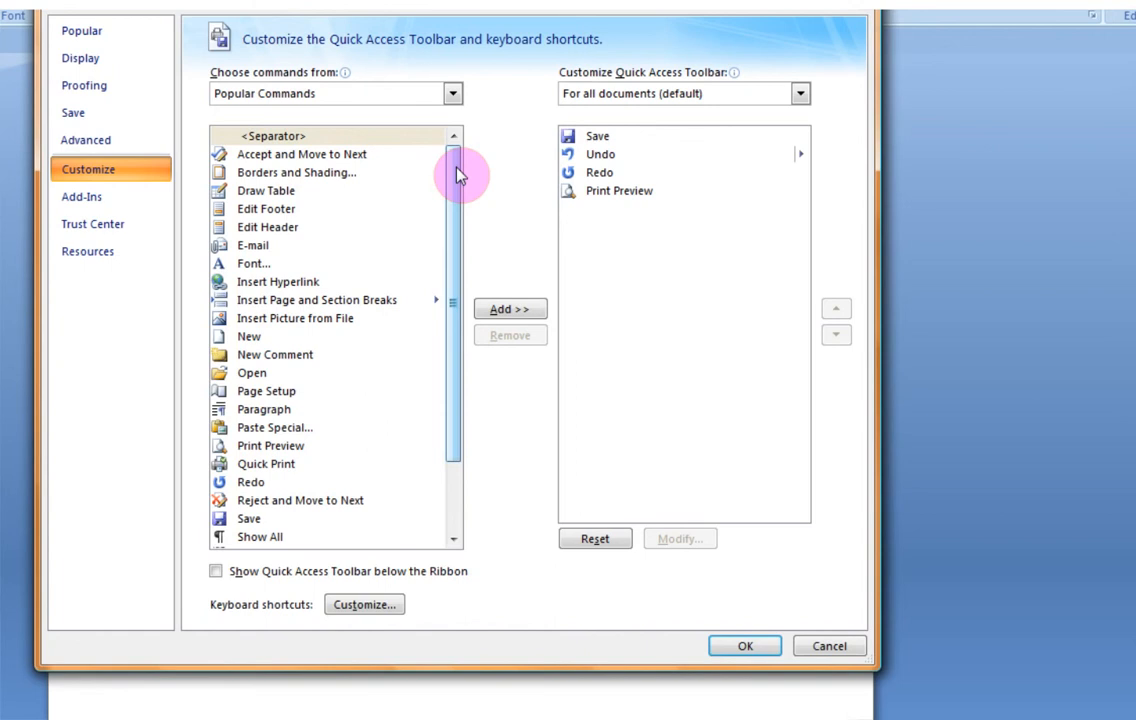
mouse_move(320, 320)
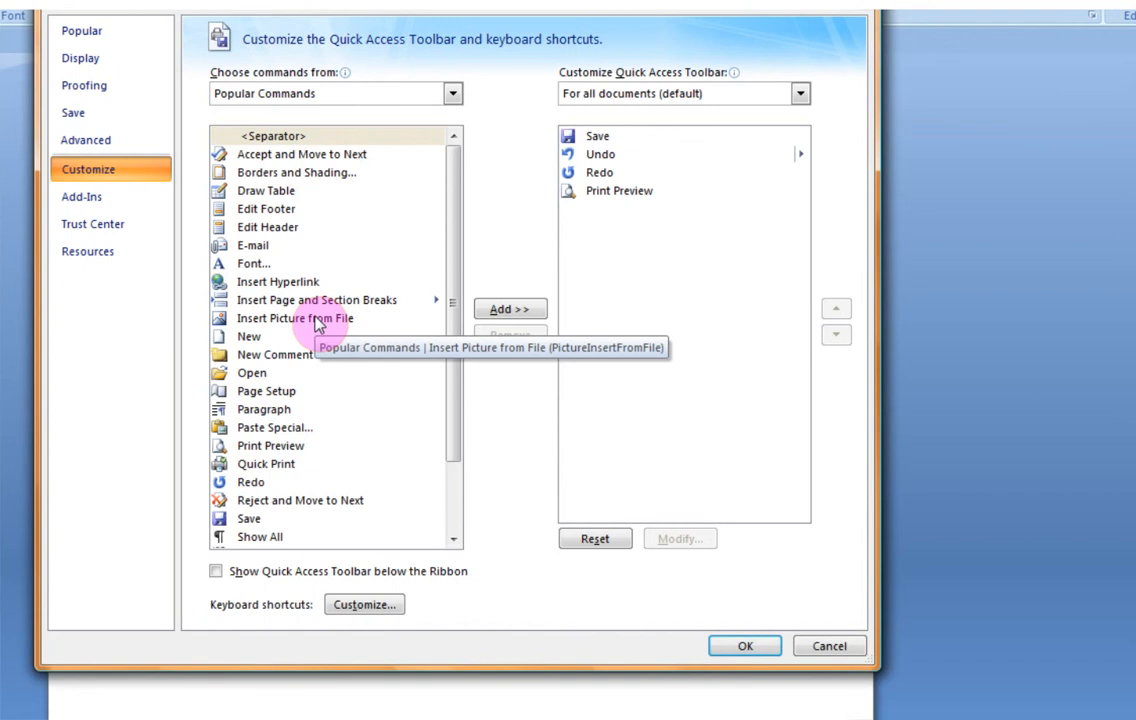
left_click(295, 318)
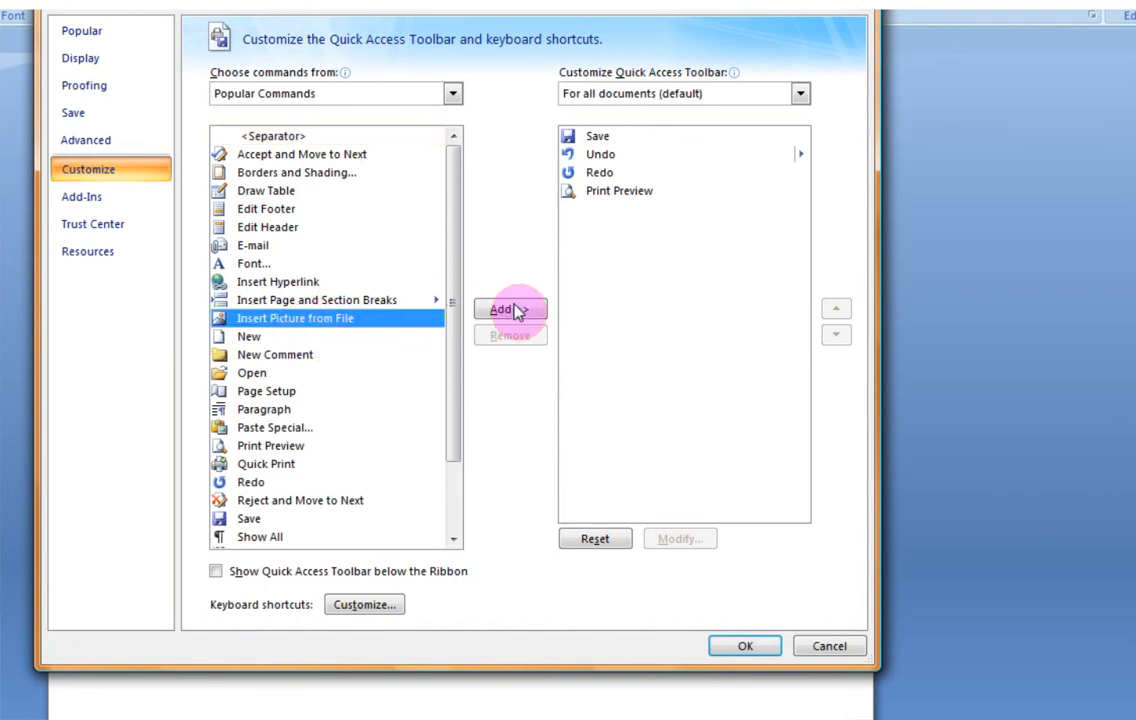
left_click(510, 309)
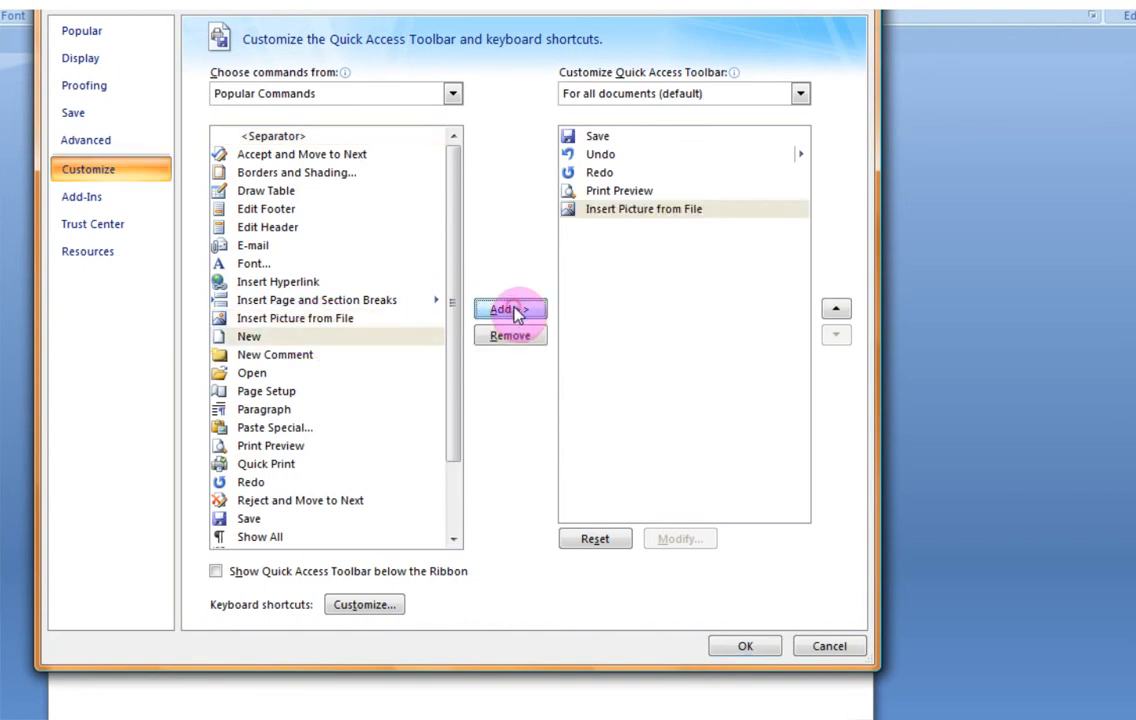
mouse_move(710, 256)
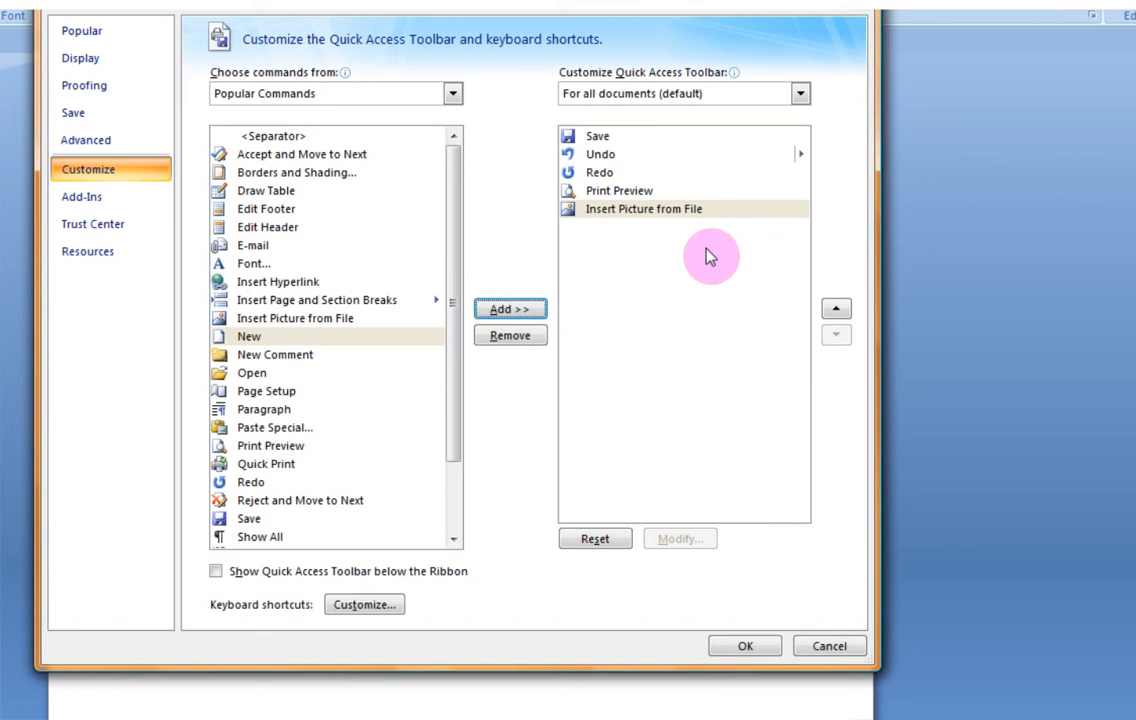
mouse_move(787, 300)
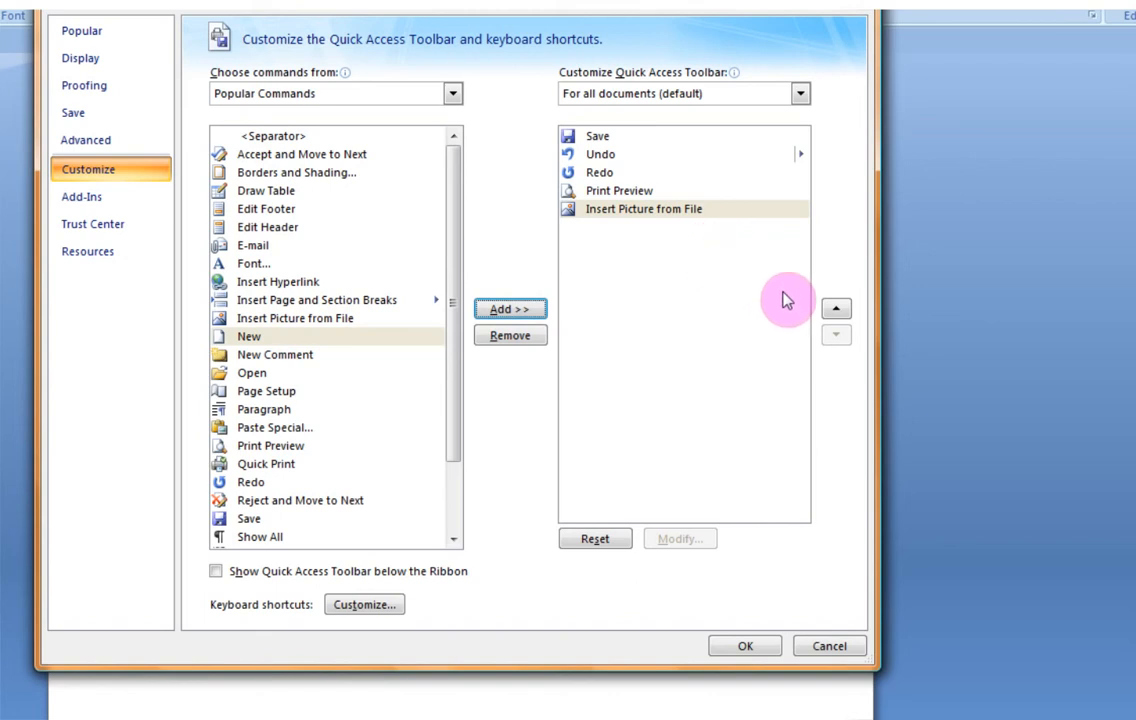
left_click(836, 308)
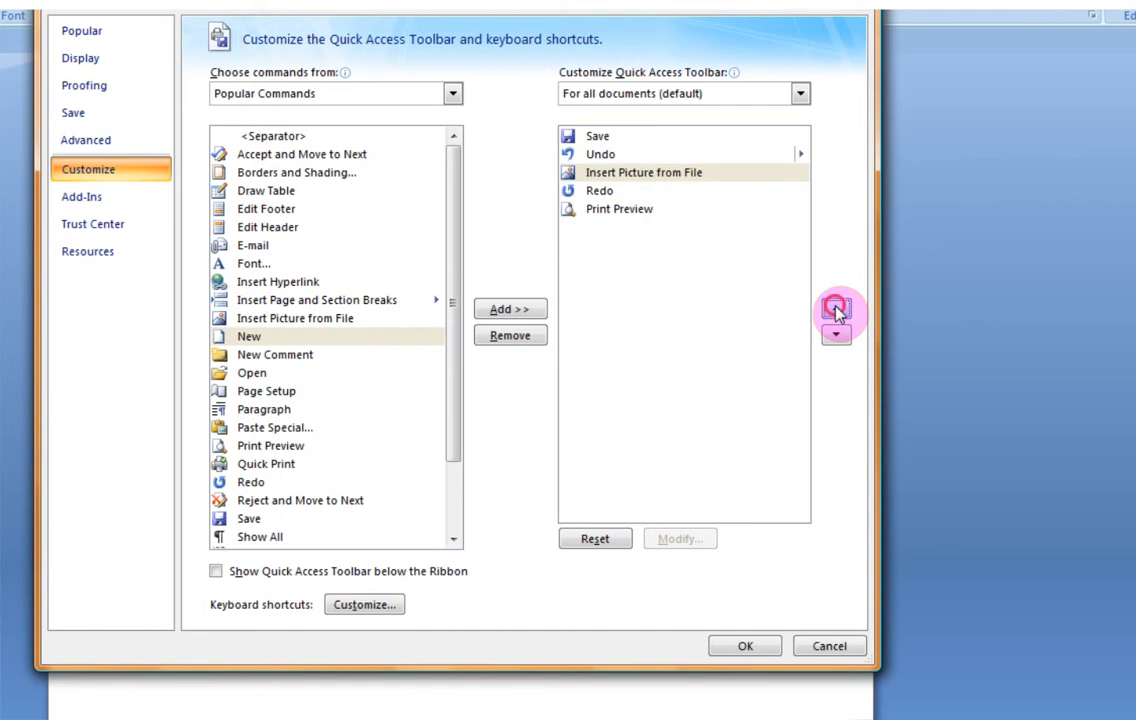
left_click(836, 308)
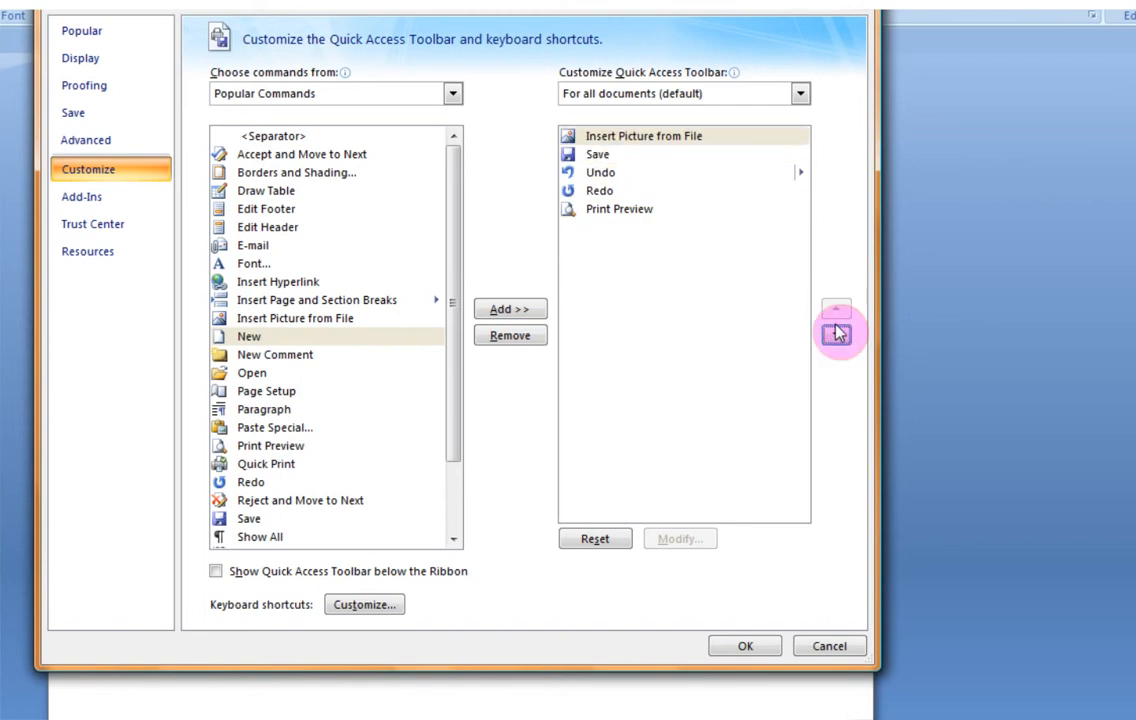
left_click(836, 335)
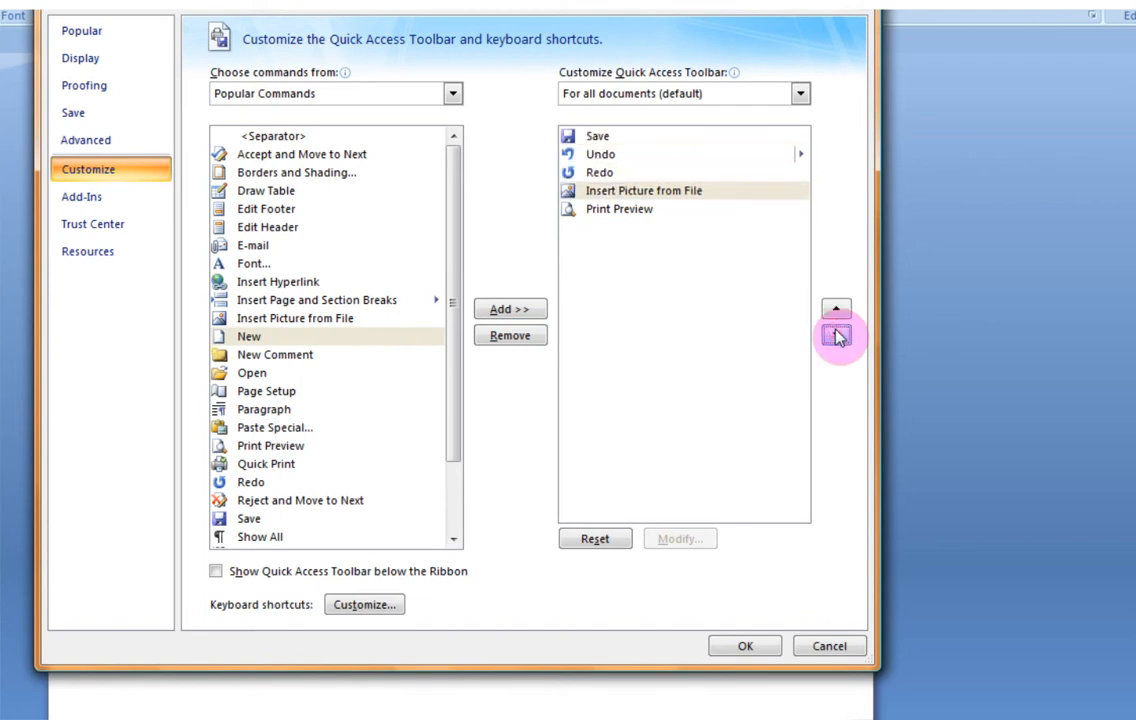
mouse_move(563, 615)
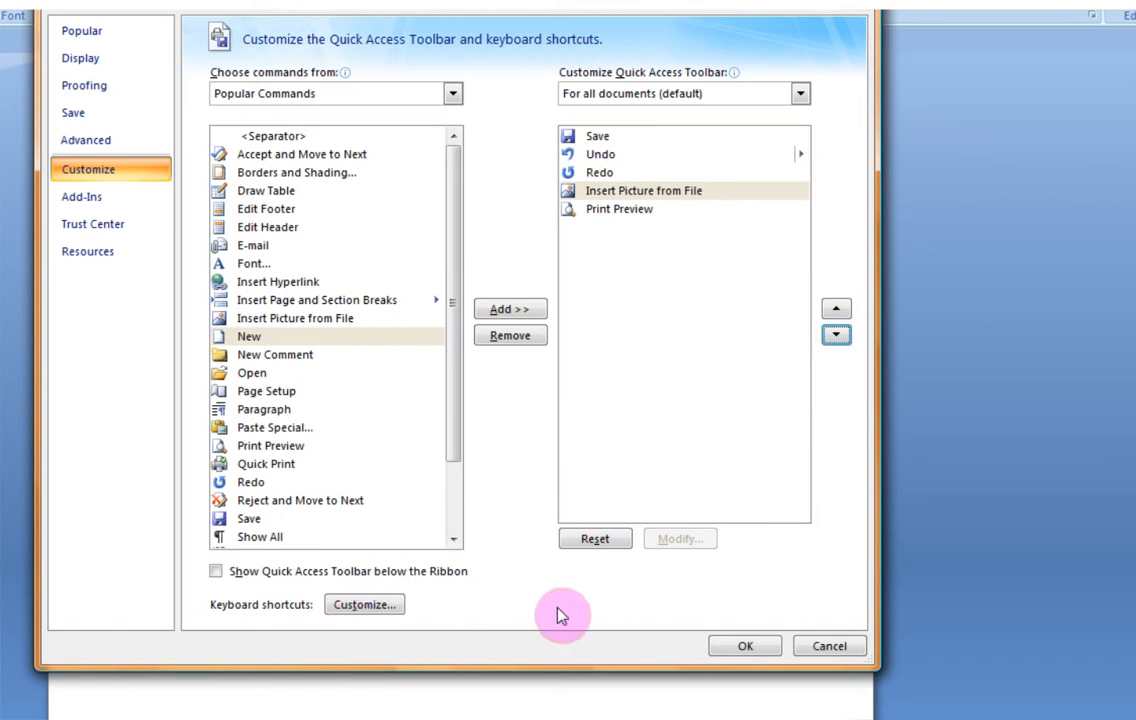
left_click(744, 645)
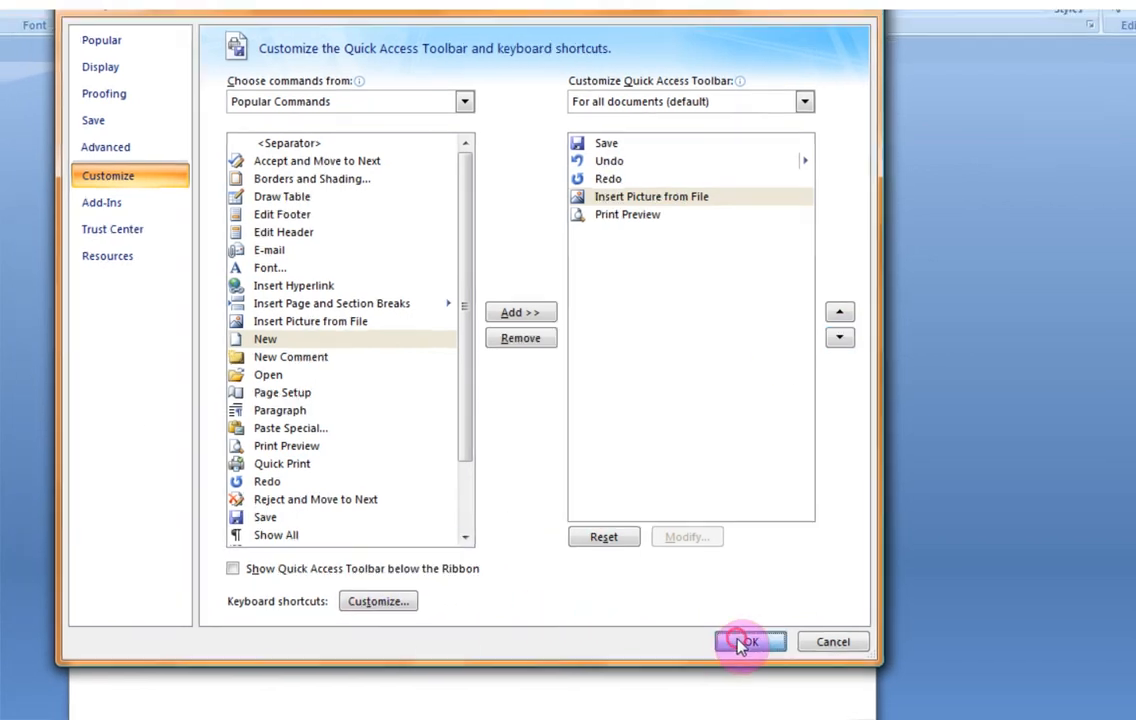
Confirm Word Options, browse the Insert tab's commands, then return to the Home tab
left_click(748, 641)
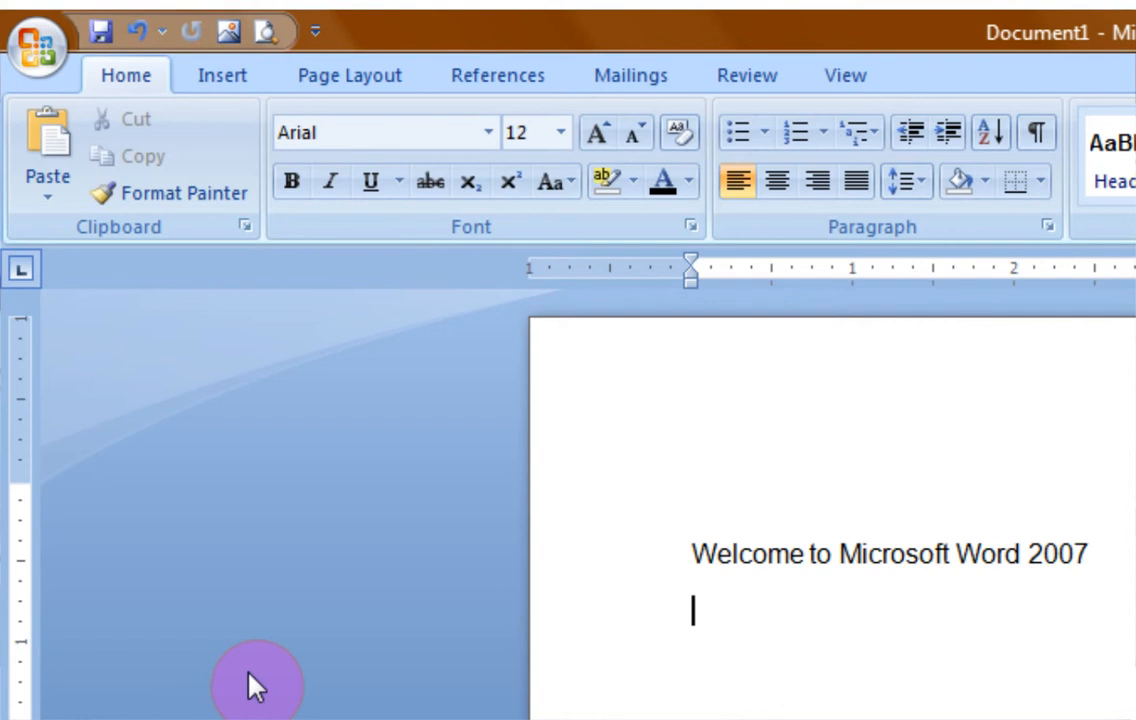
mouse_move(263, 560)
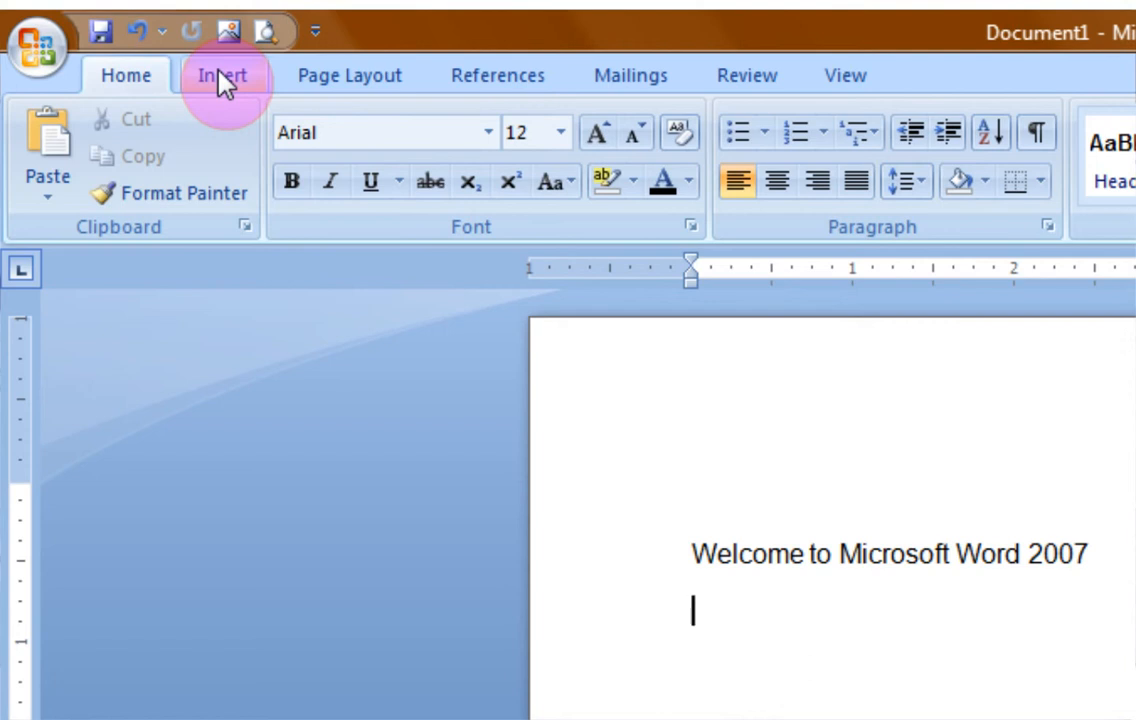
left_click(223, 75)
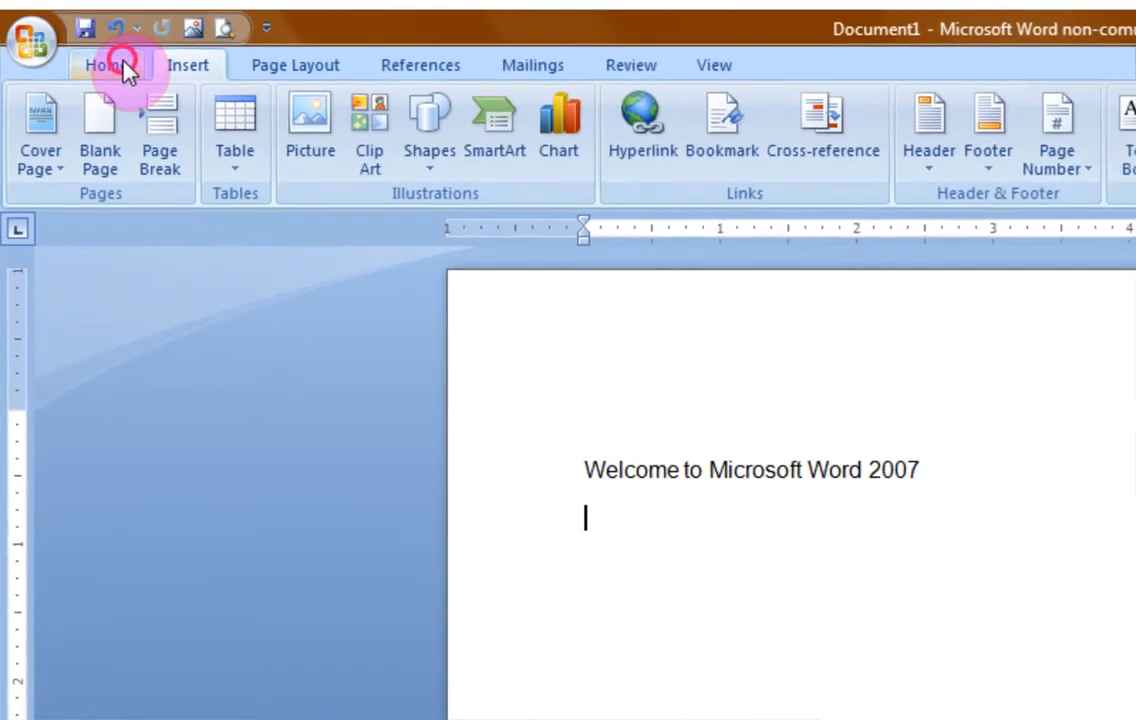
left_click(97, 64)
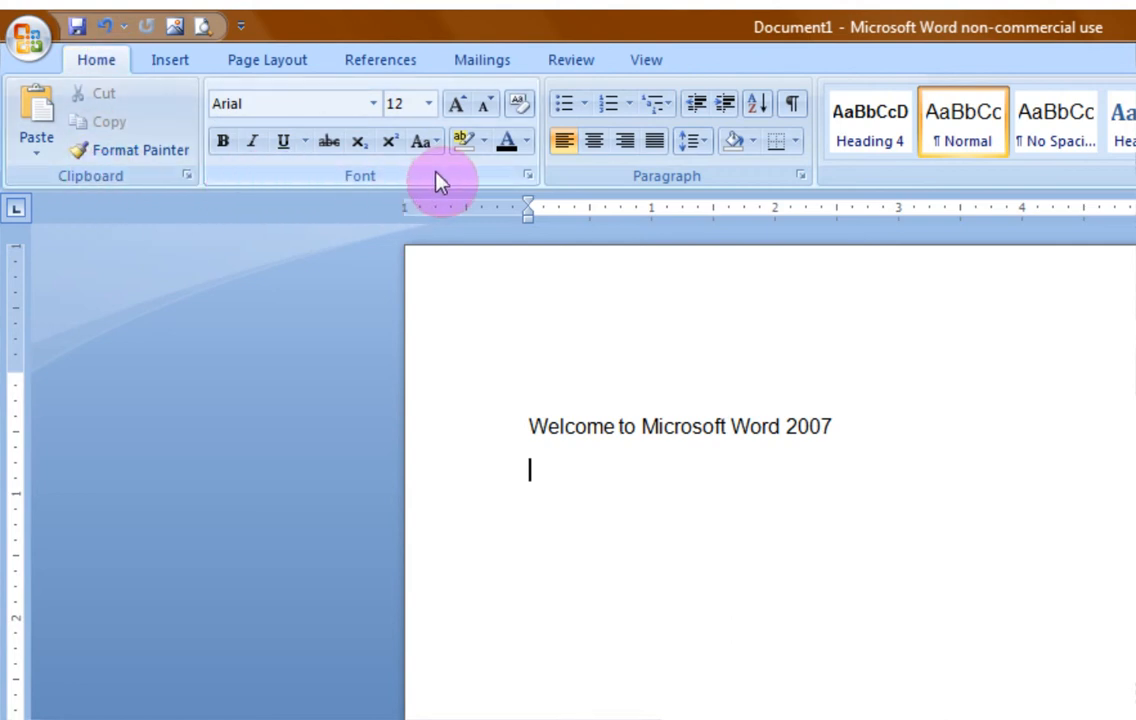
mouse_move(535, 190)
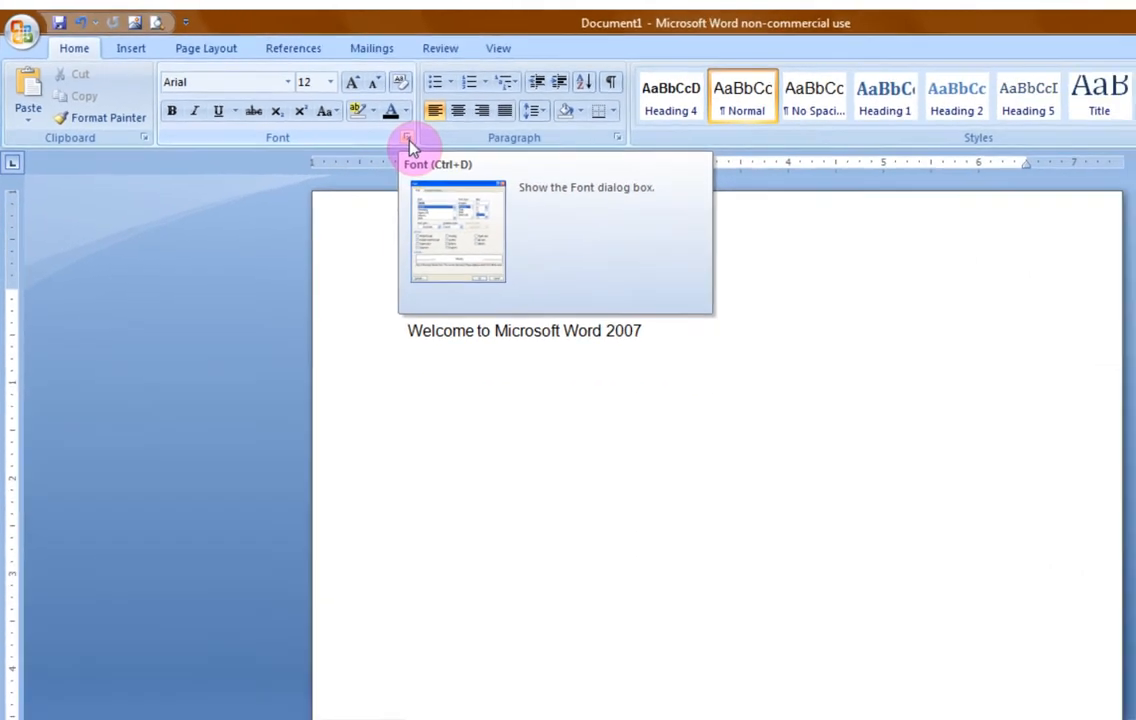
left_click(408, 137)
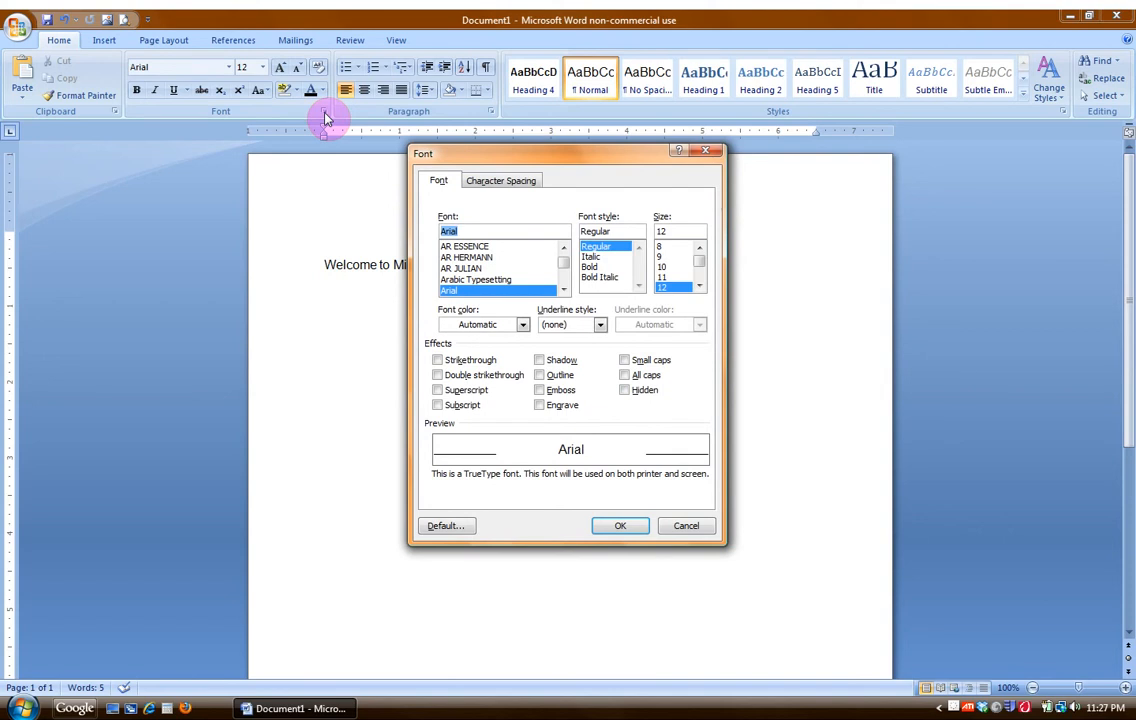
mouse_move(686, 525)
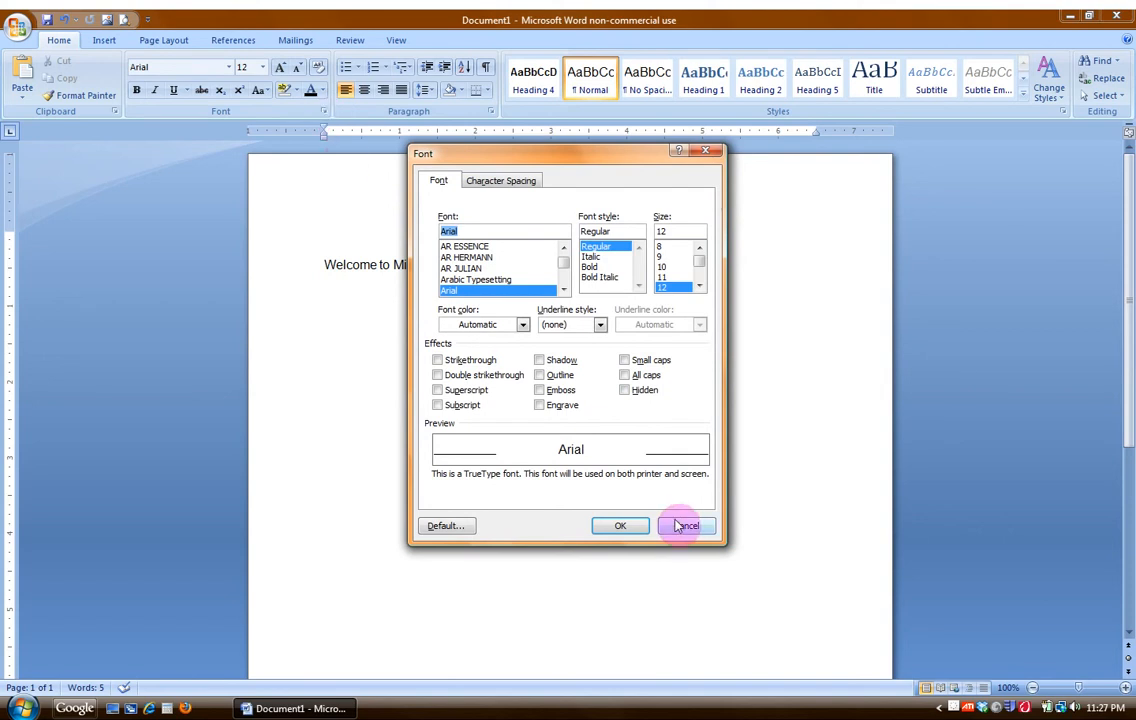
left_click(687, 525)
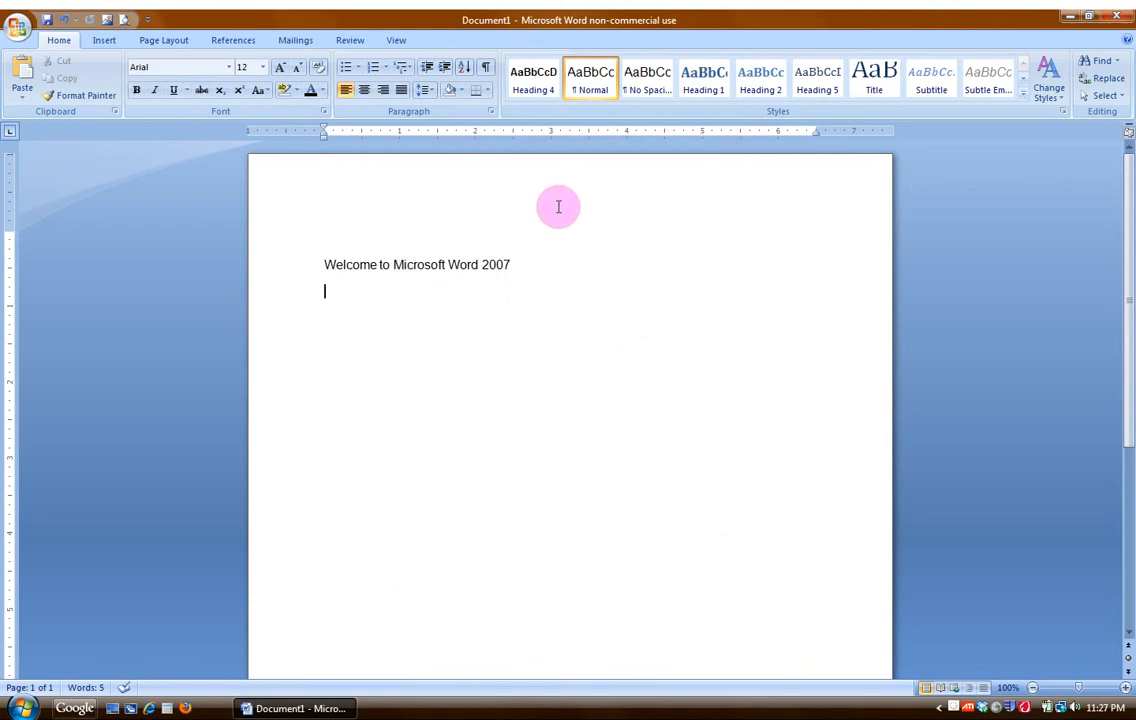
mouse_move(491, 110)
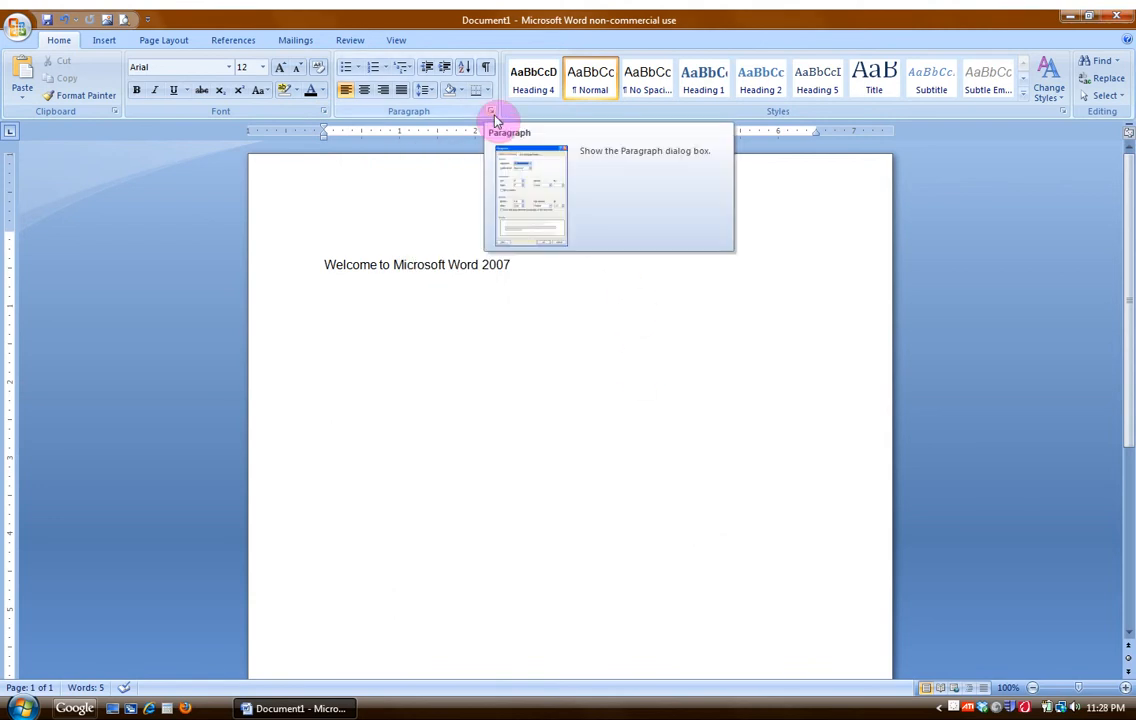
Select the 'Welcome to Microsoft Word 2007' line and apply the Title style
left_click(491, 111)
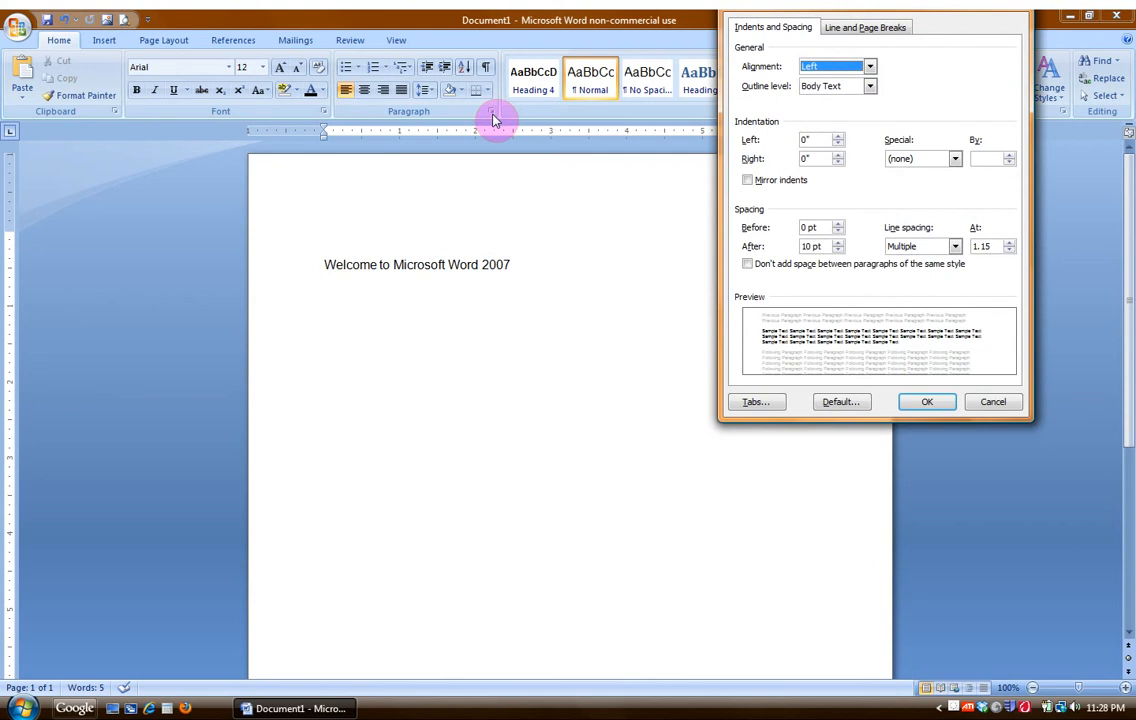
mouse_move(908, 436)
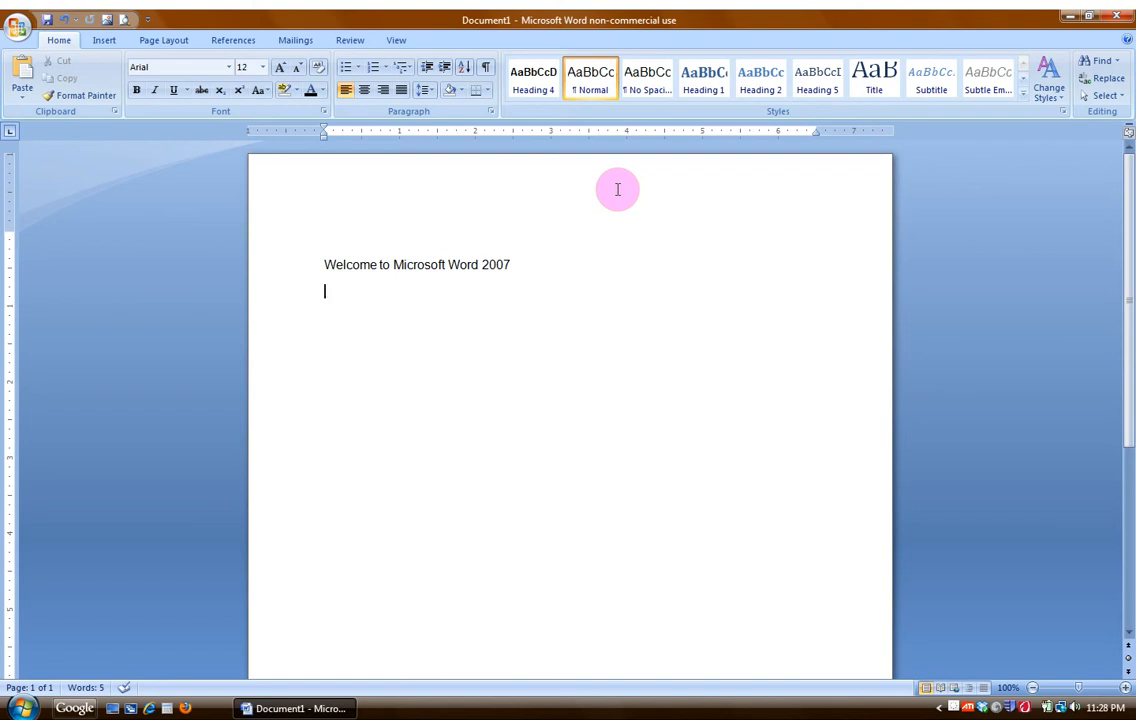
mouse_move(417, 300)
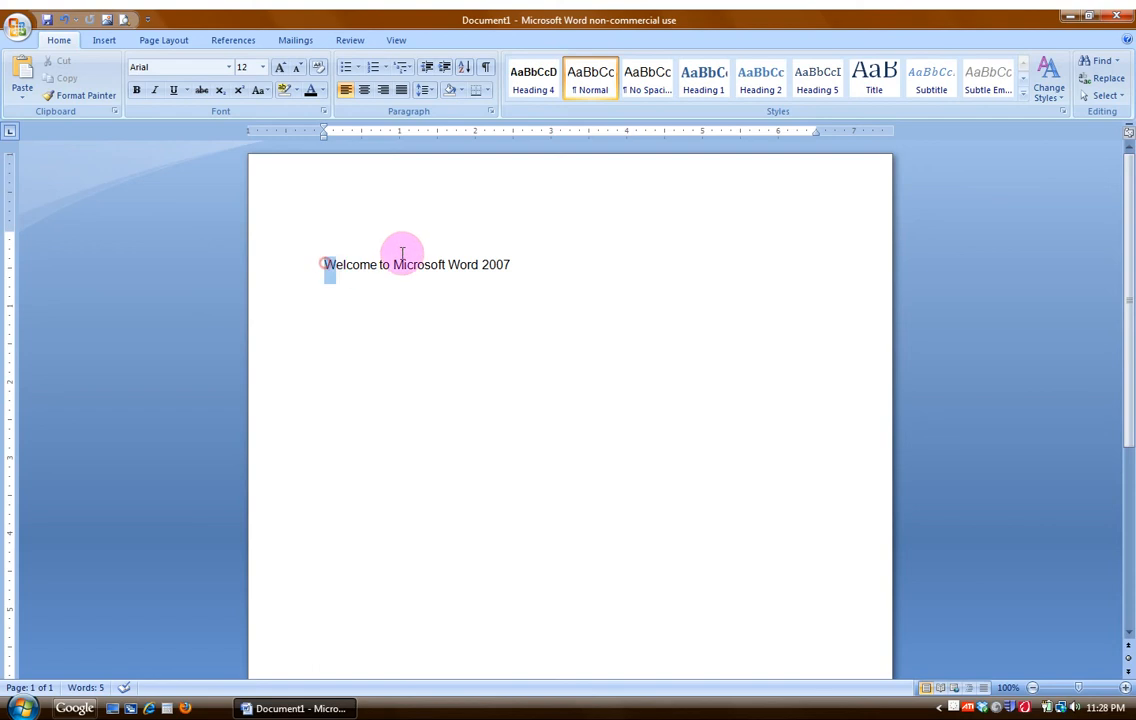
left_click_drag(324, 264, 510, 264)
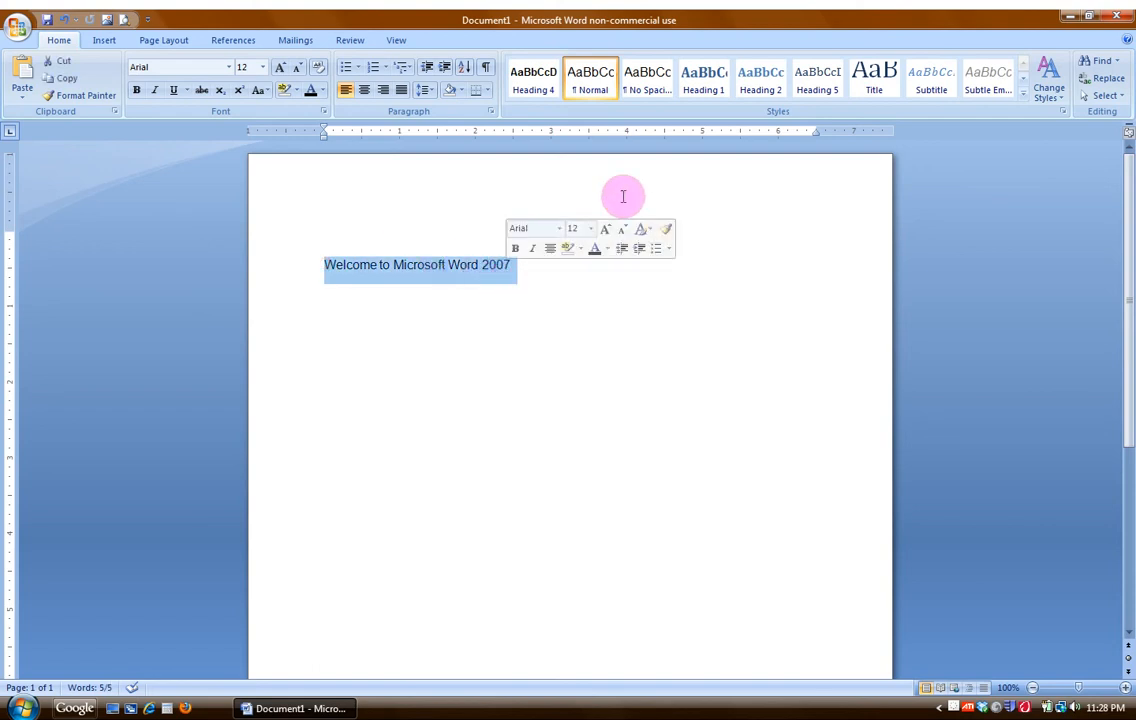
mouse_move(713, 122)
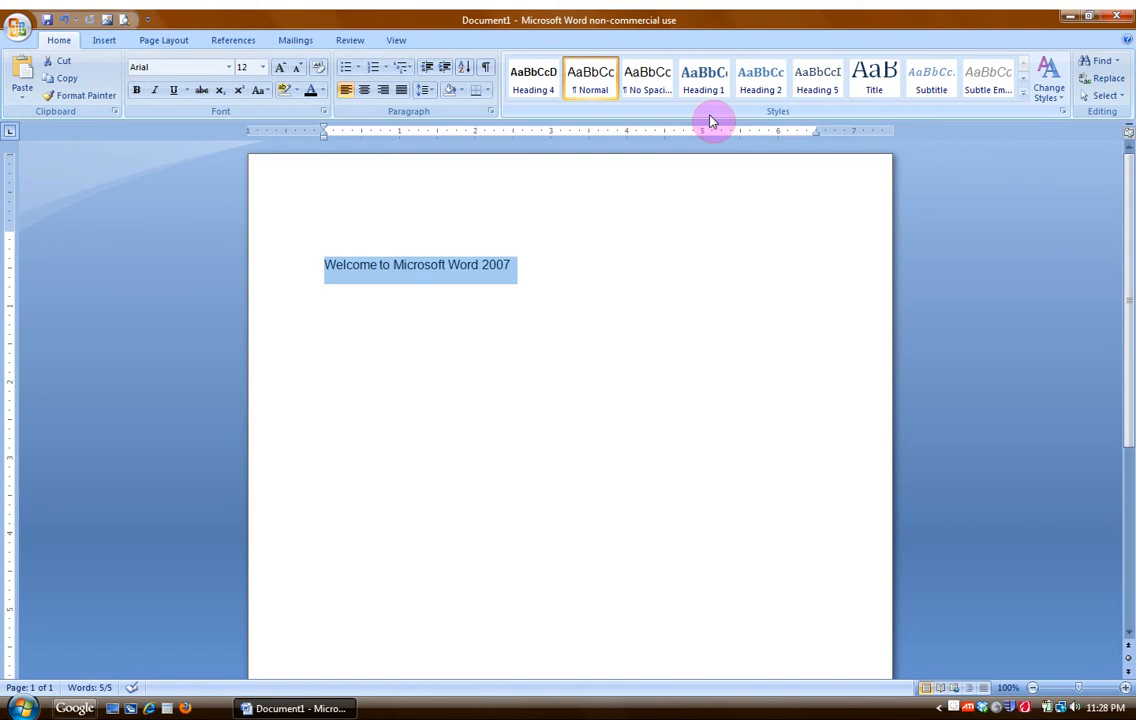
mouse_move(778, 106)
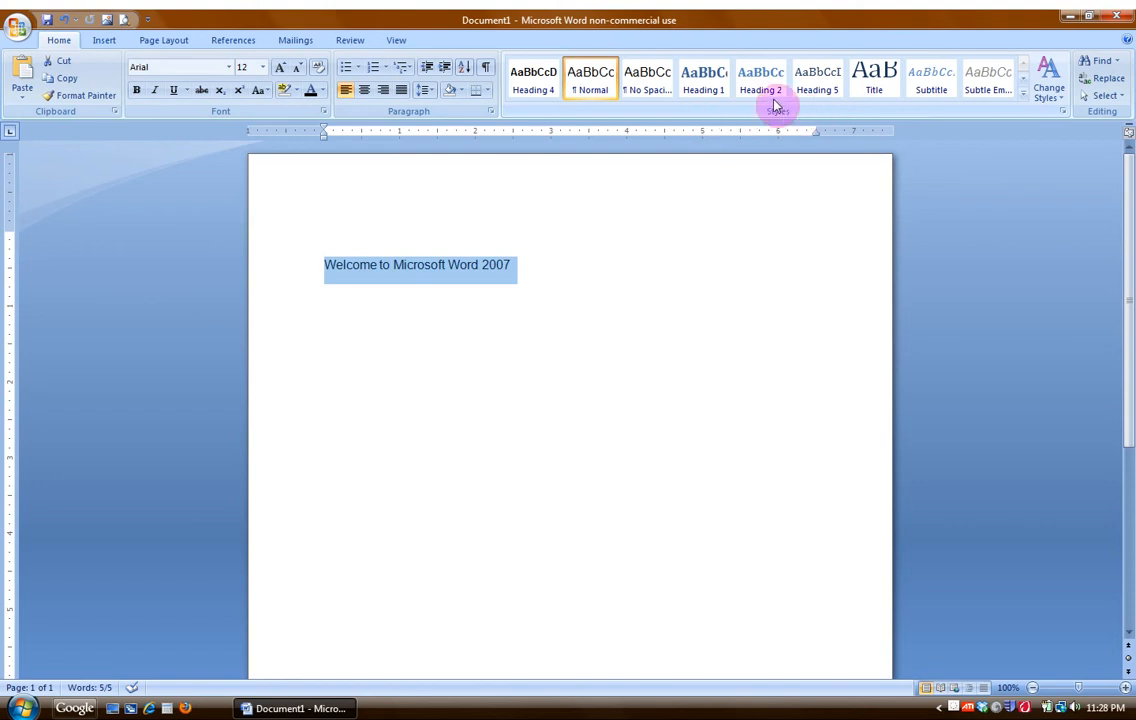
left_click(760, 78)
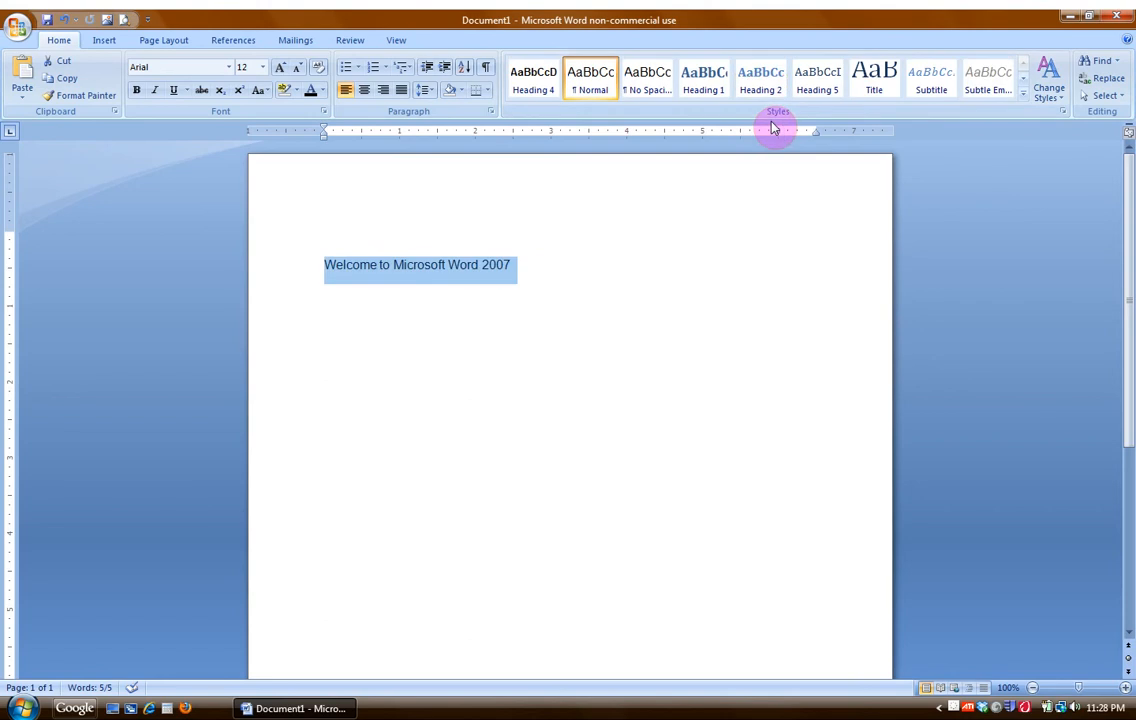
left_click(873, 78)
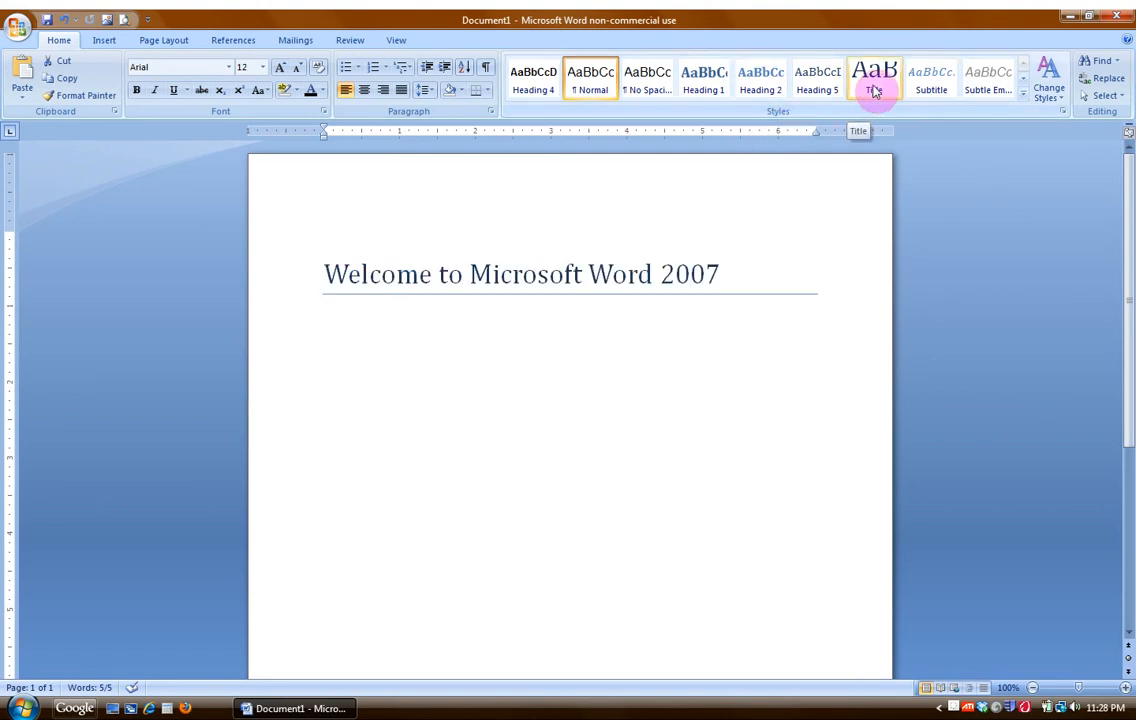
left_click(874, 78)
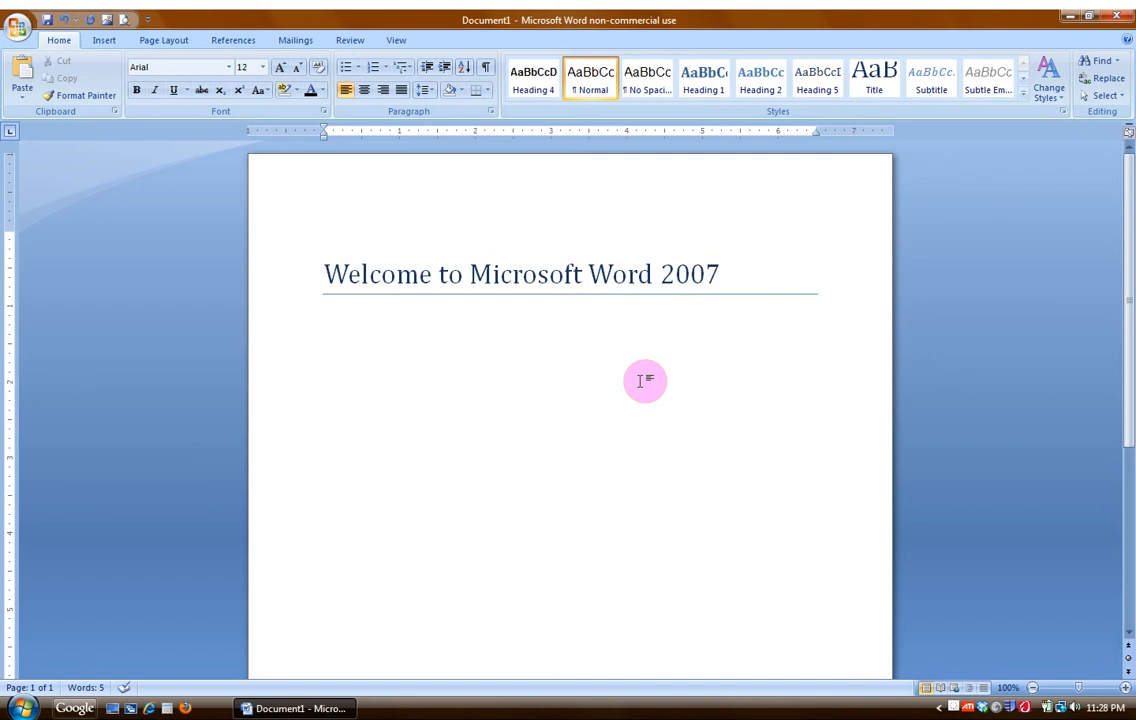
Insert the word.jpg logo picture below the title, then deselect it
left_click(297, 303)
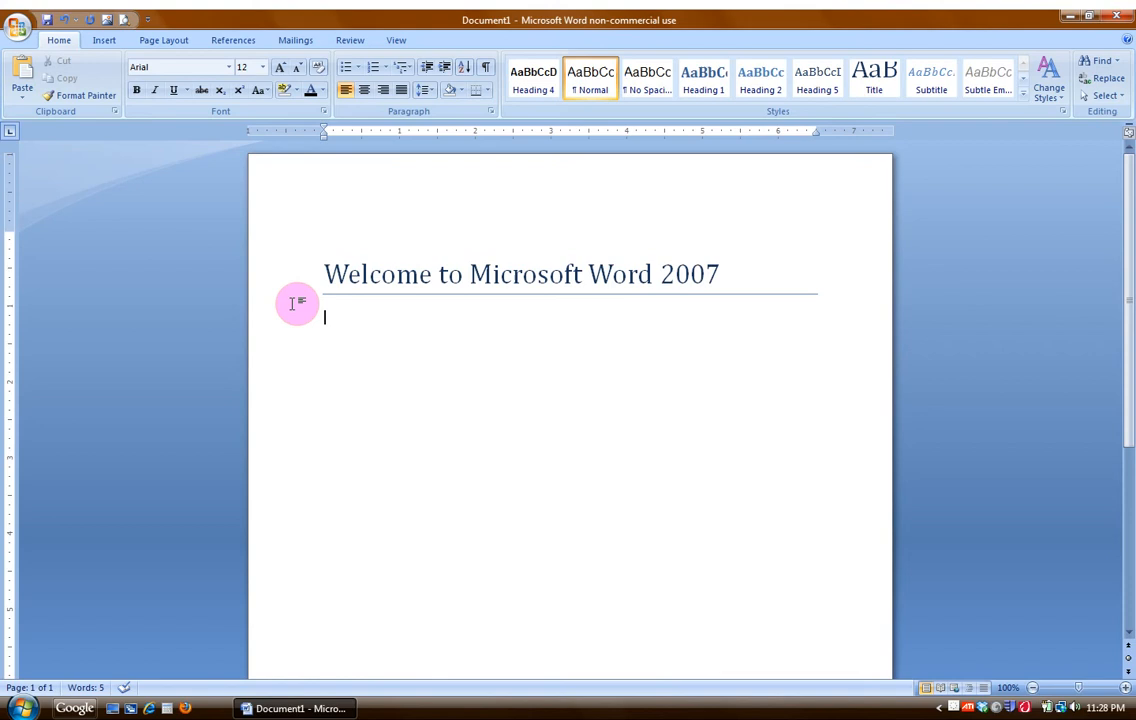
mouse_move(109, 20)
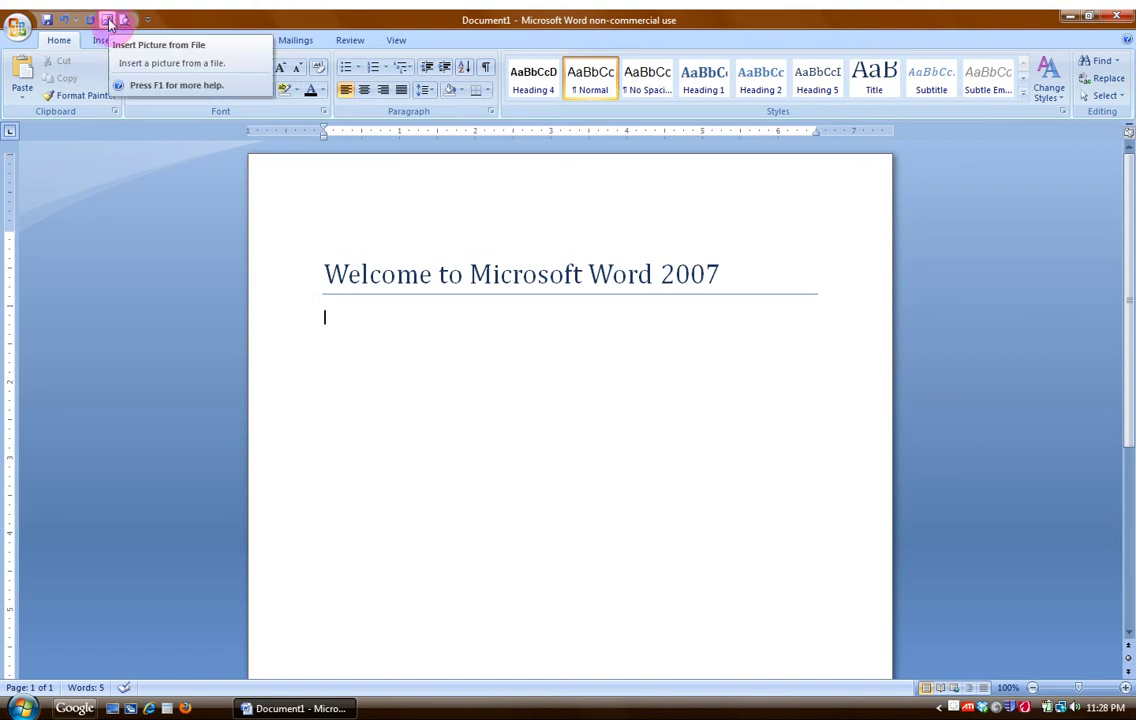
left_click(159, 44)
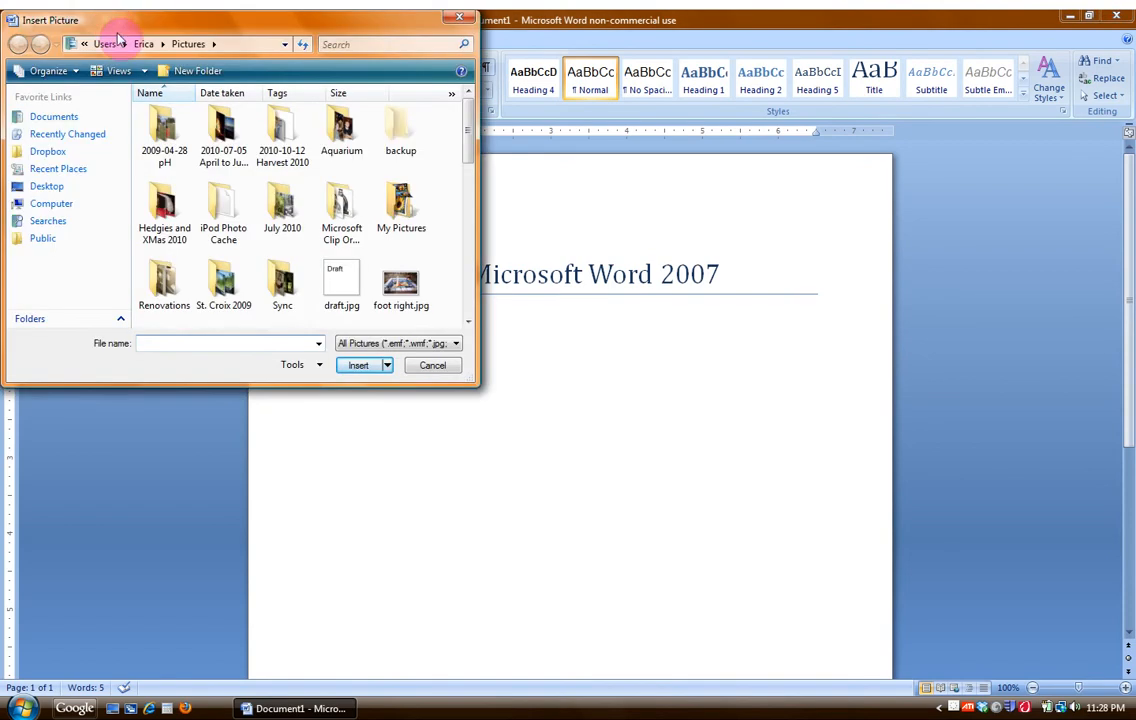
scroll("down", 3)
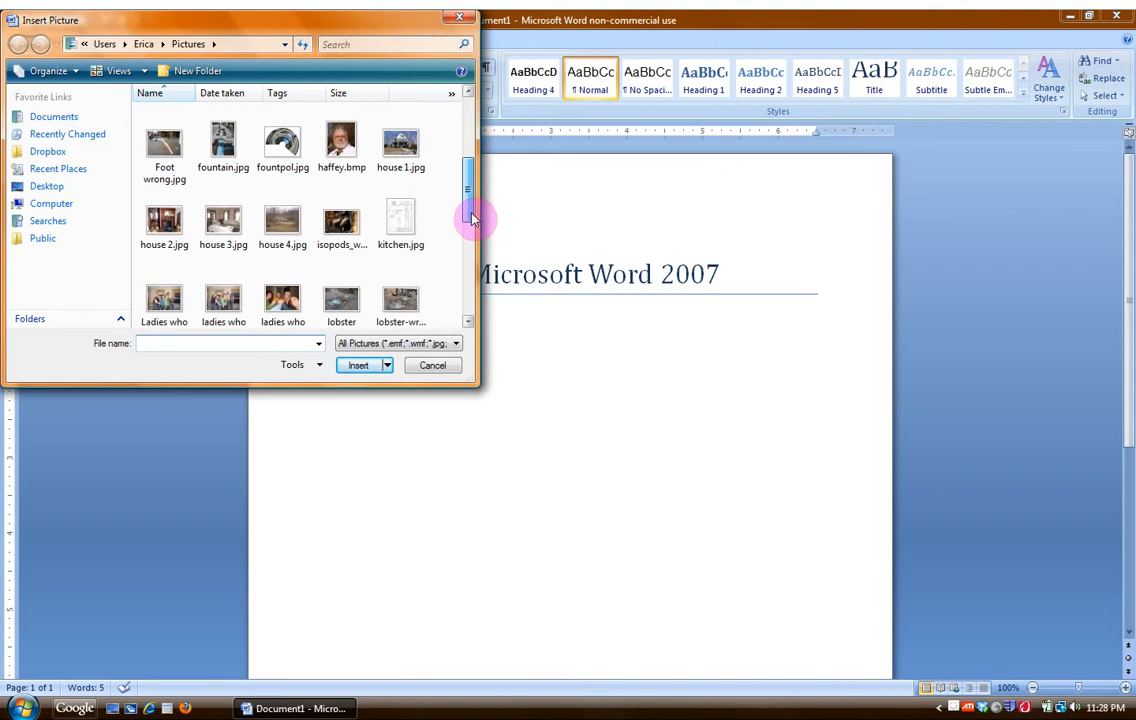
scroll("down", 3)
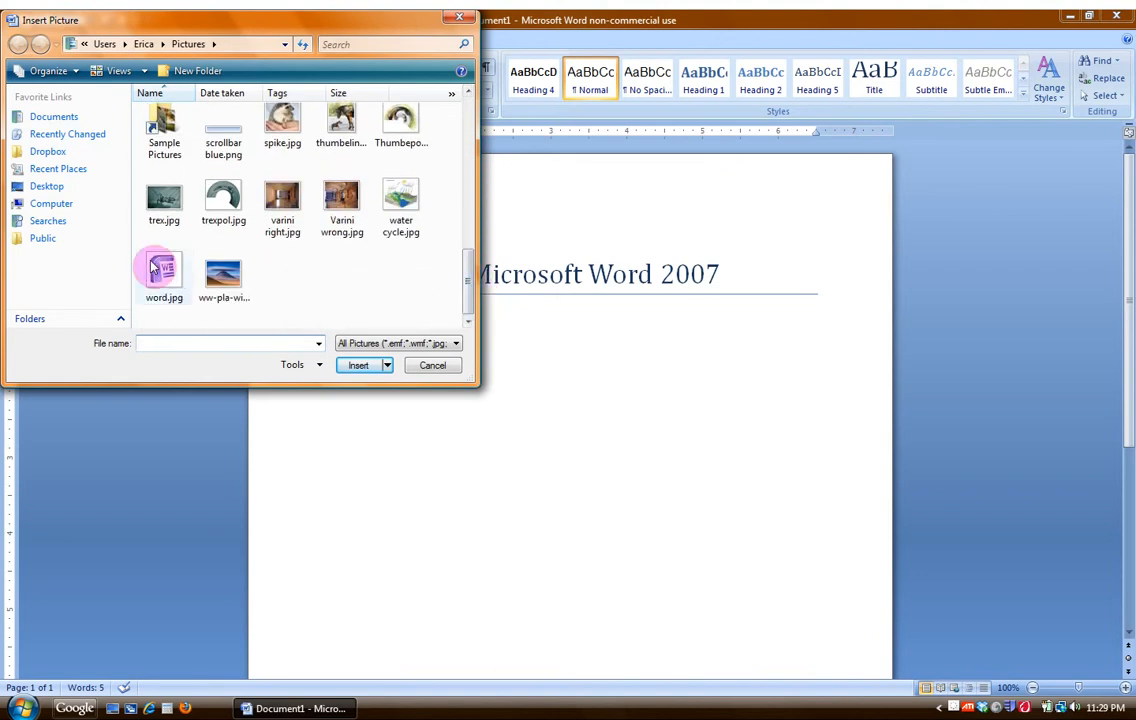
left_click(164, 268)
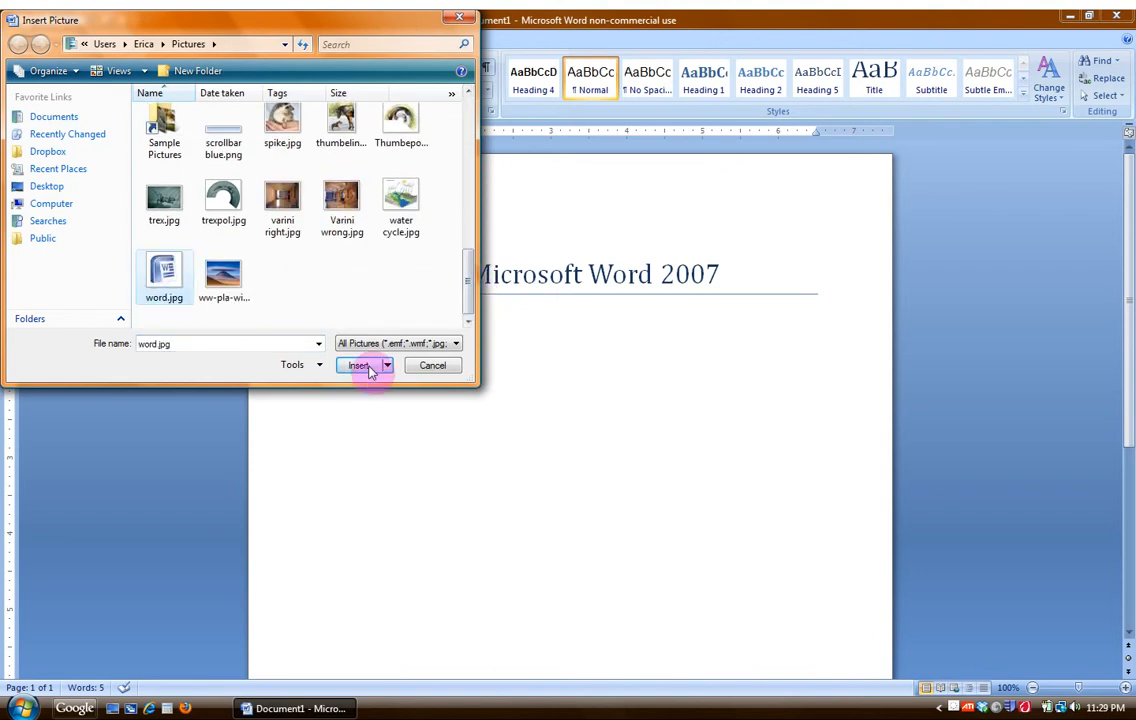
left_click(358, 365)
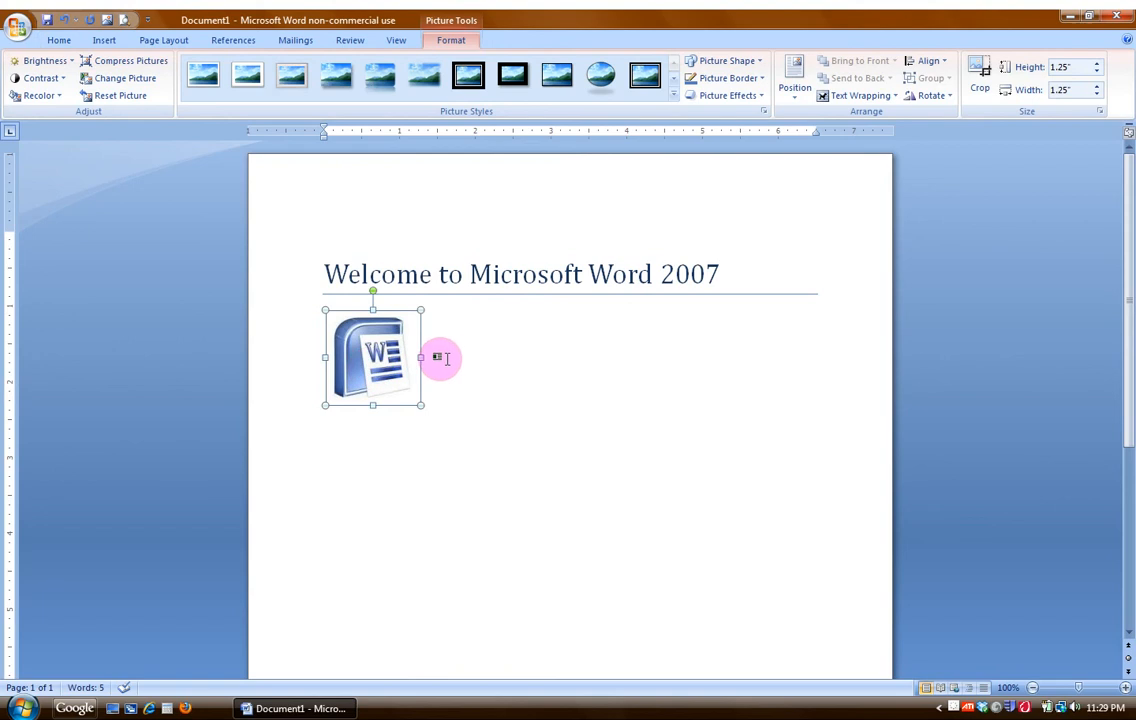
mouse_move(387, 434)
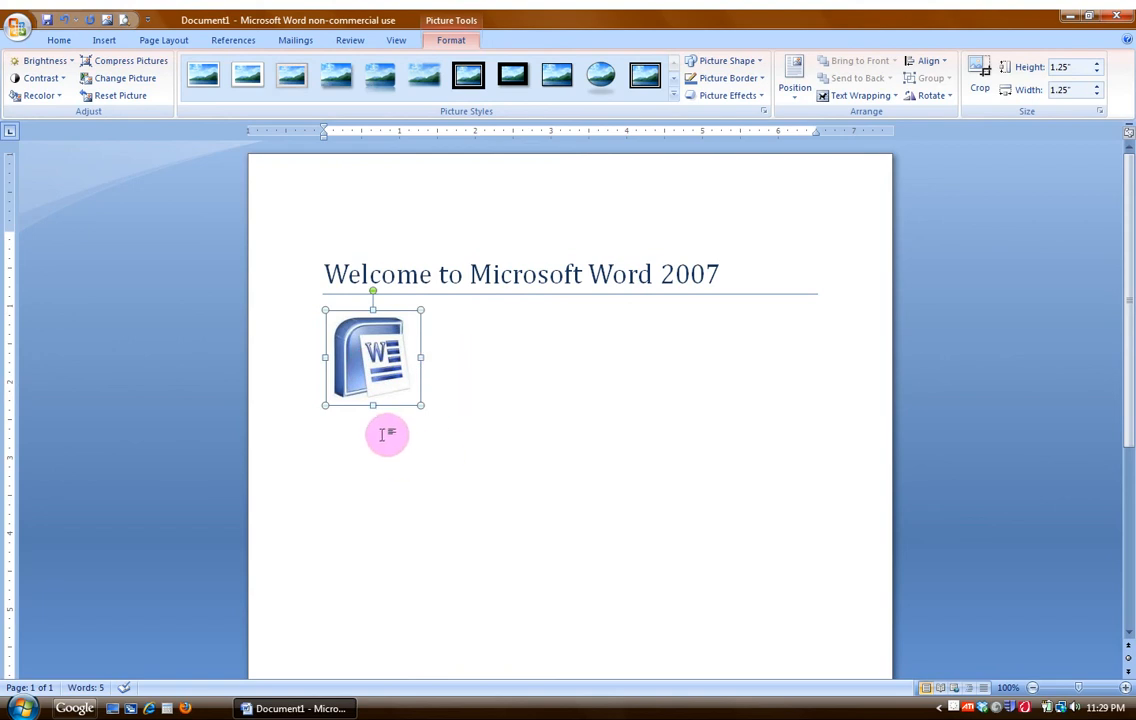
left_click(463, 357)
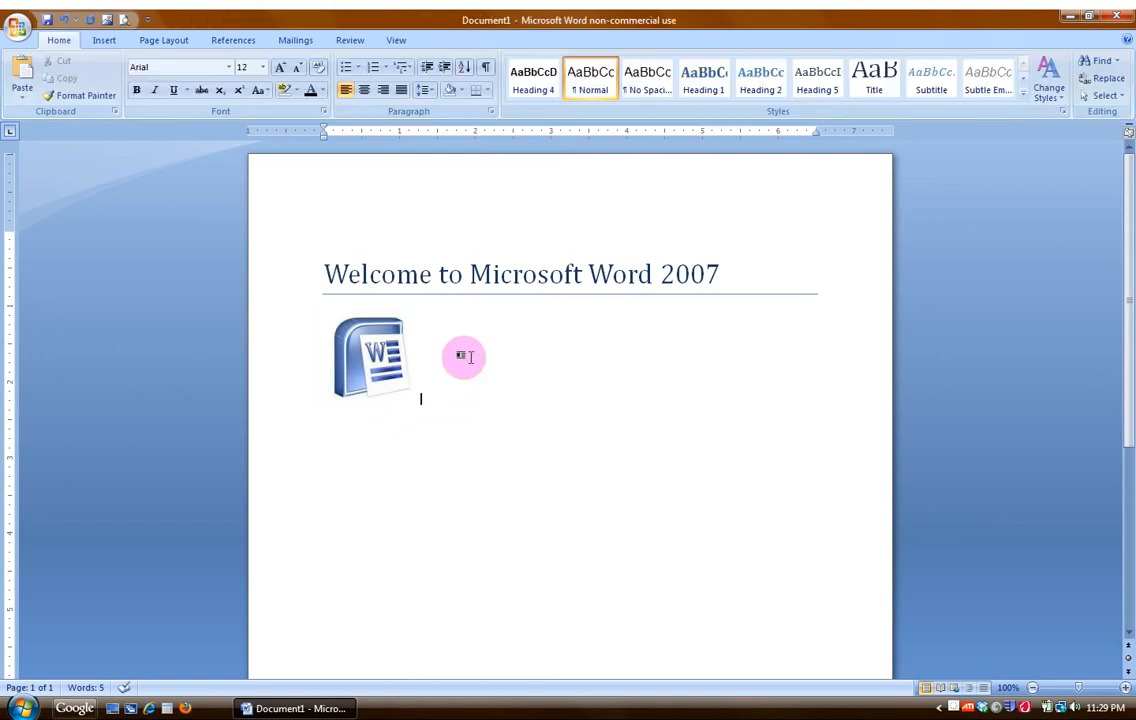
left_click(378, 358)
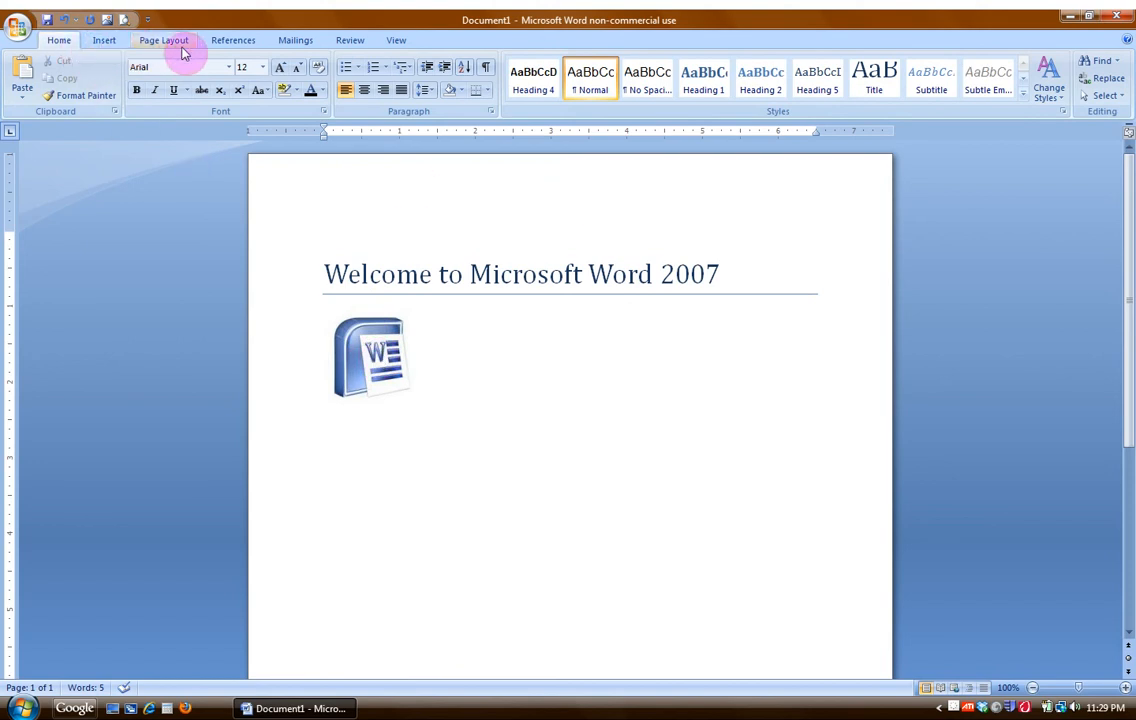
mouse_move(350, 40)
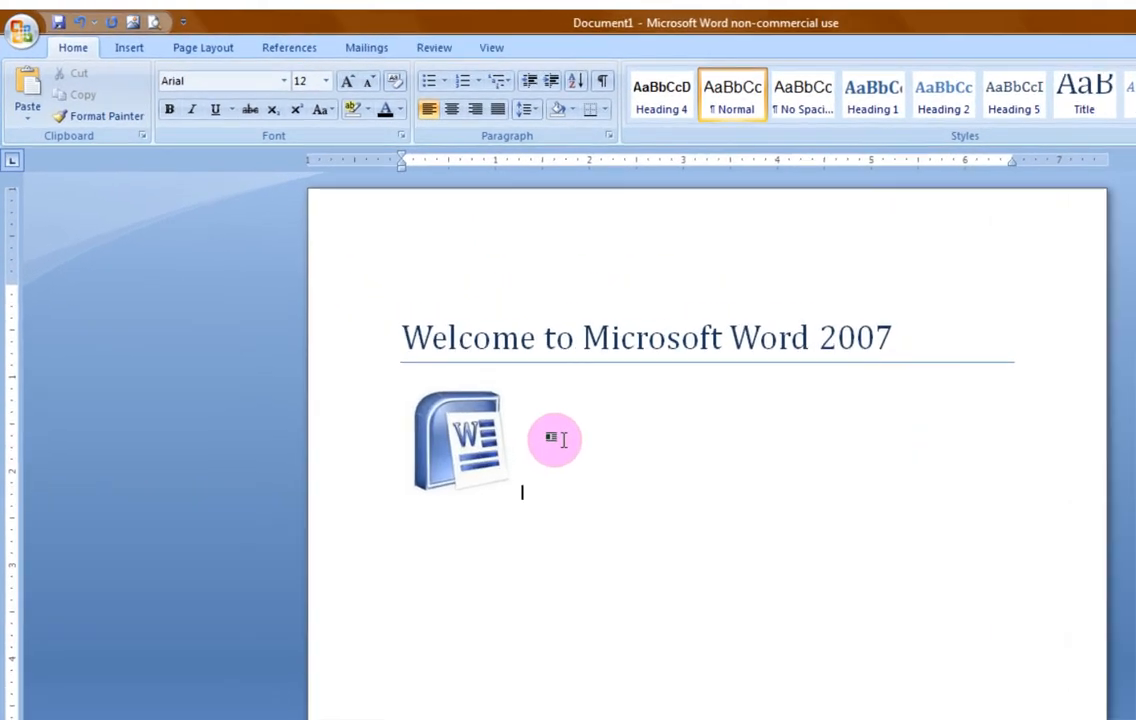
mouse_move(528, 438)
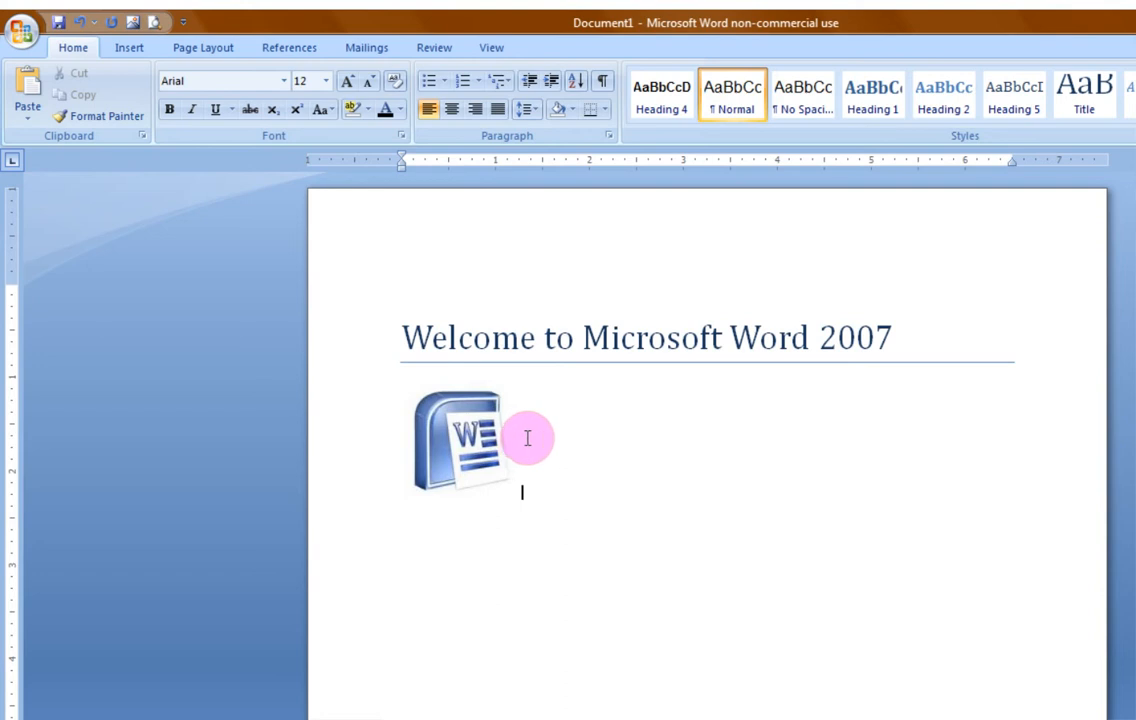
mouse_move(520, 442)
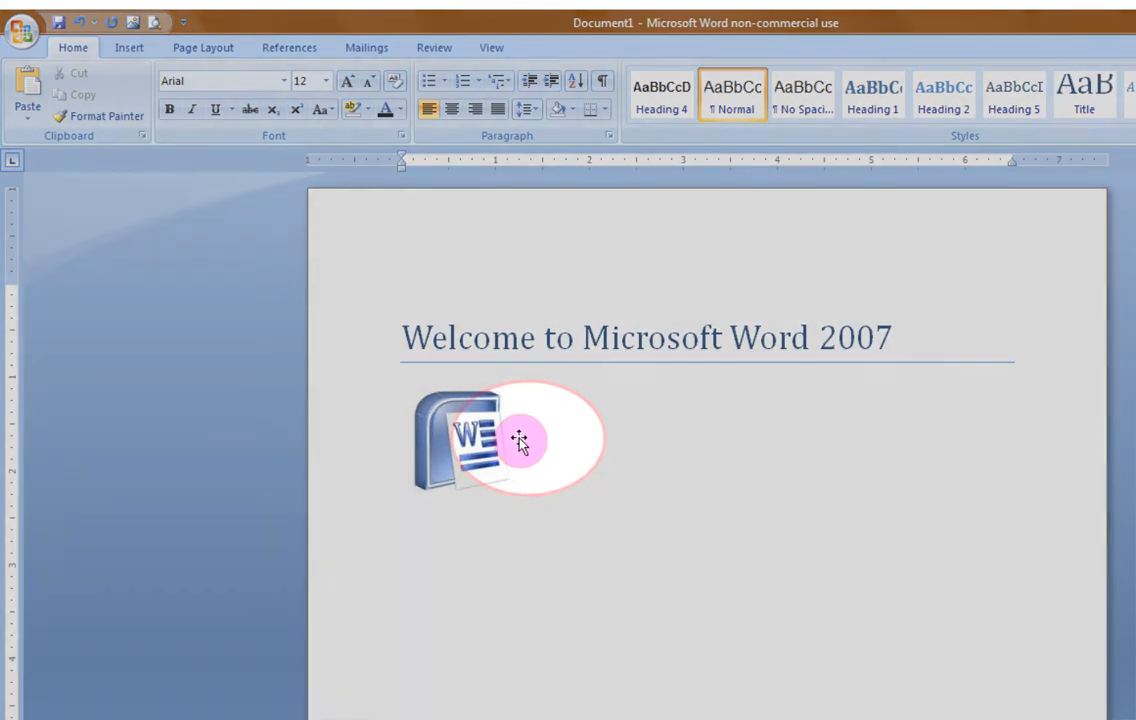
left_click(521, 440)
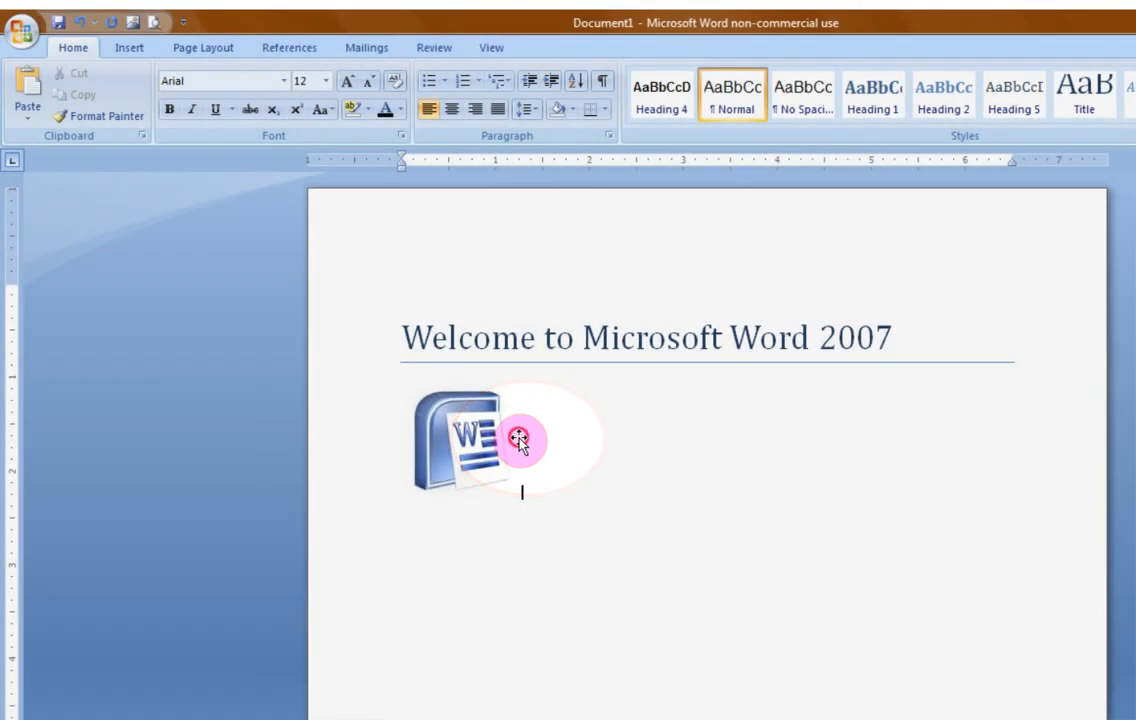
left_click(480, 440)
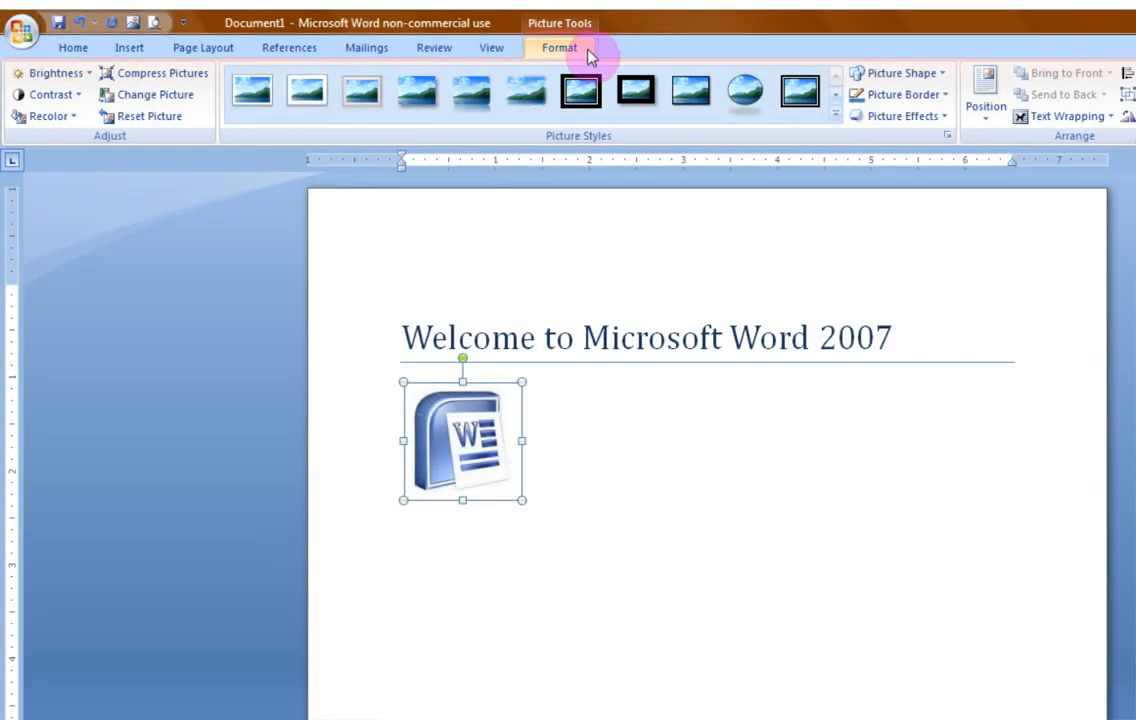
left_click(547, 486)
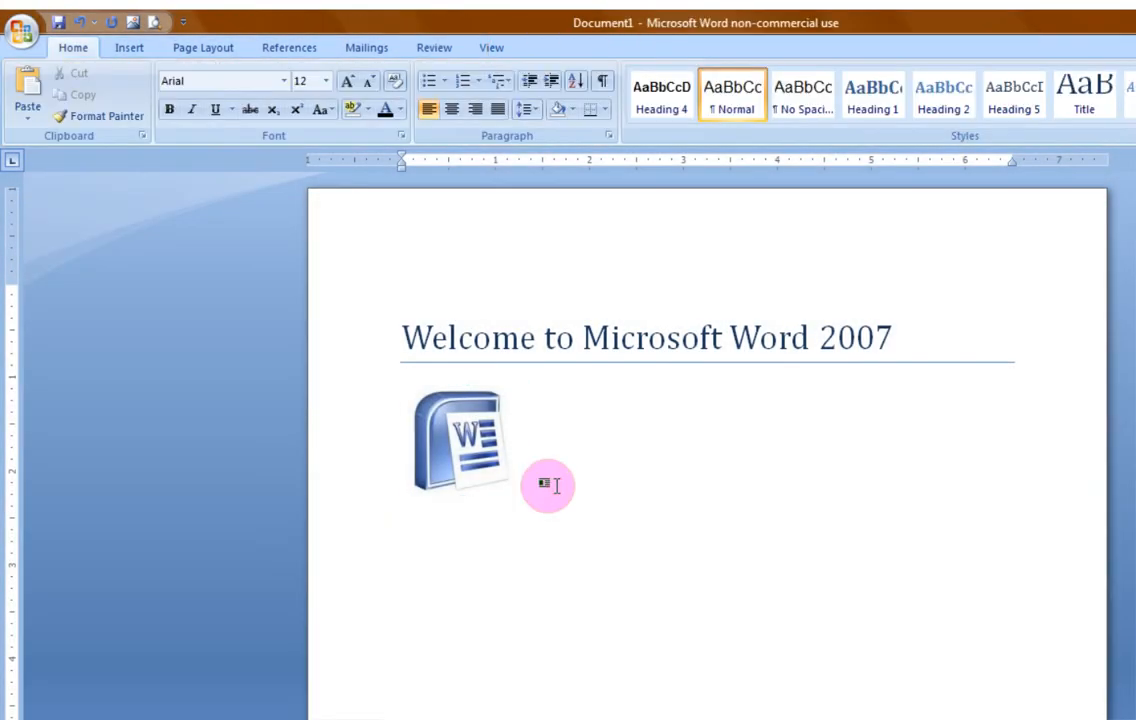
mouse_move(535, 25)
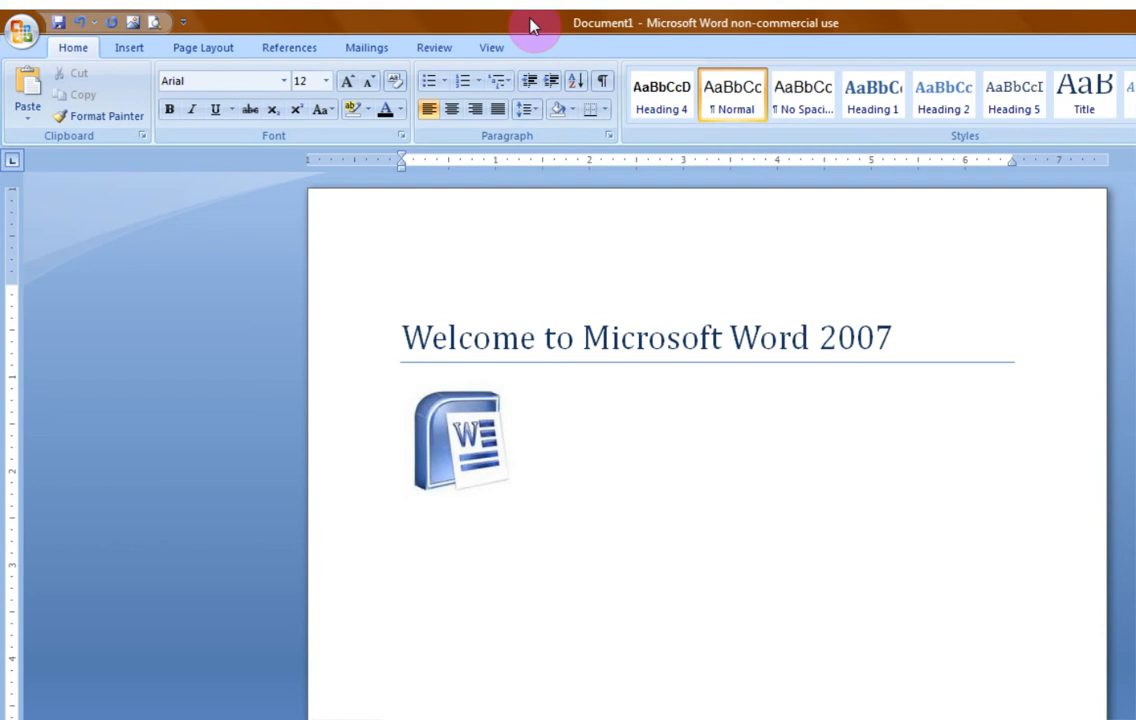
left_click(461, 440)
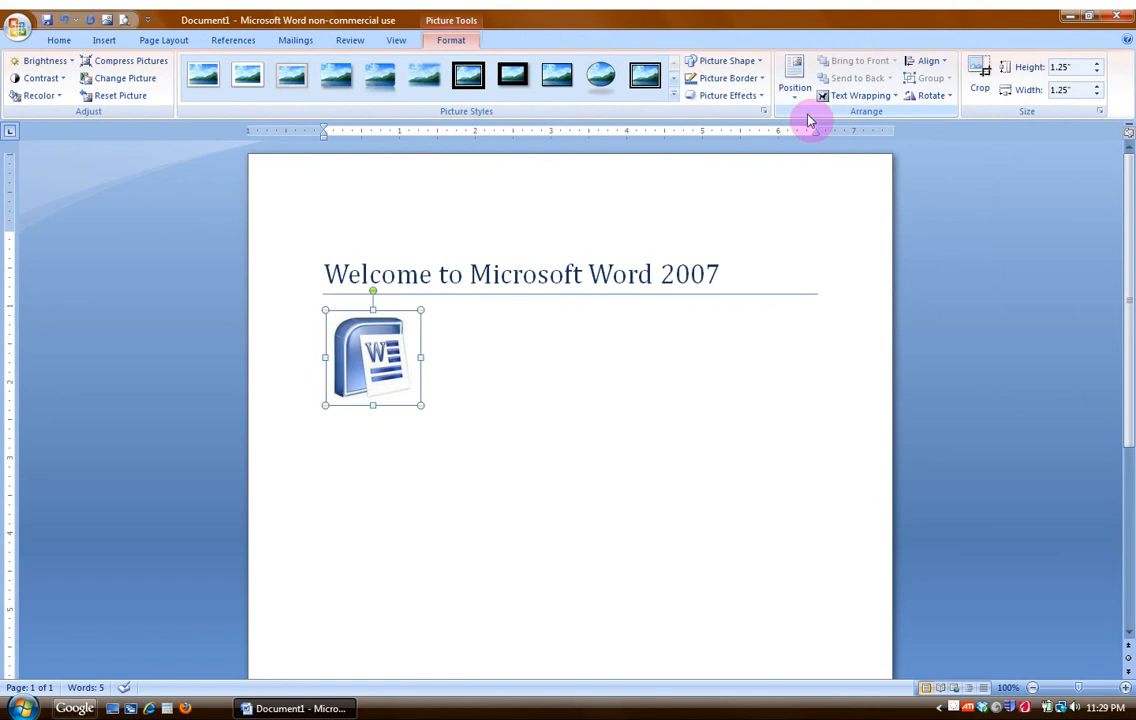
mouse_move(795, 90)
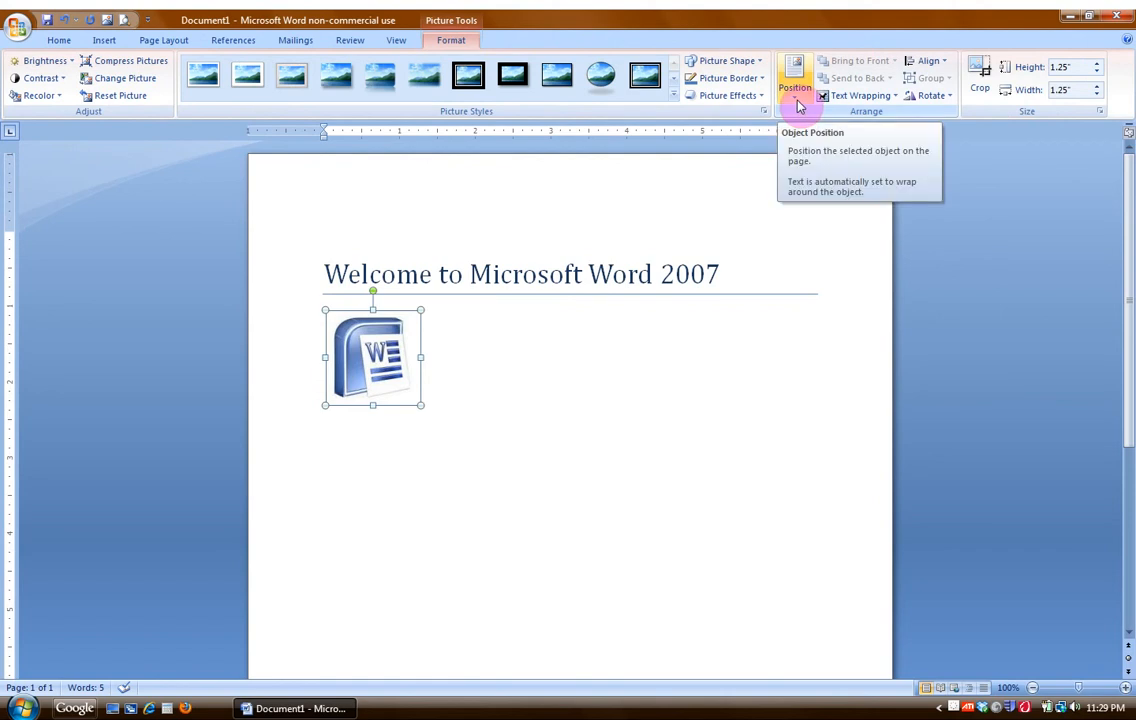
Position the logo Top Right with square text wrapping, then deselect it
left_click(795, 75)
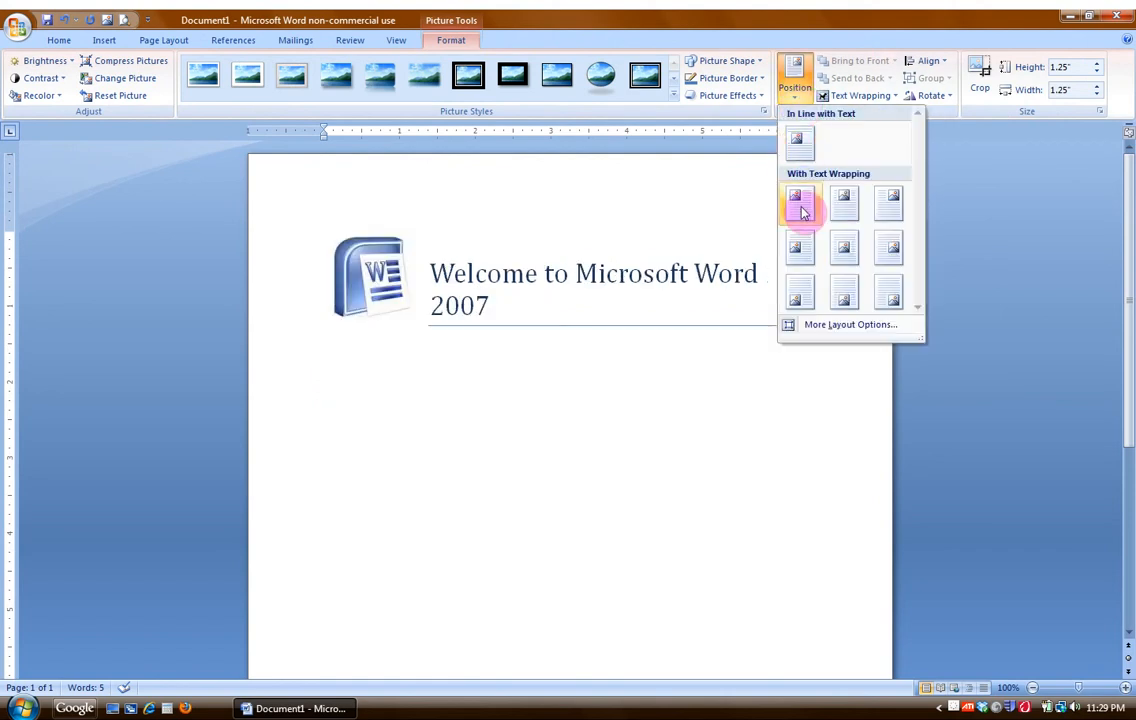
left_click(888, 199)
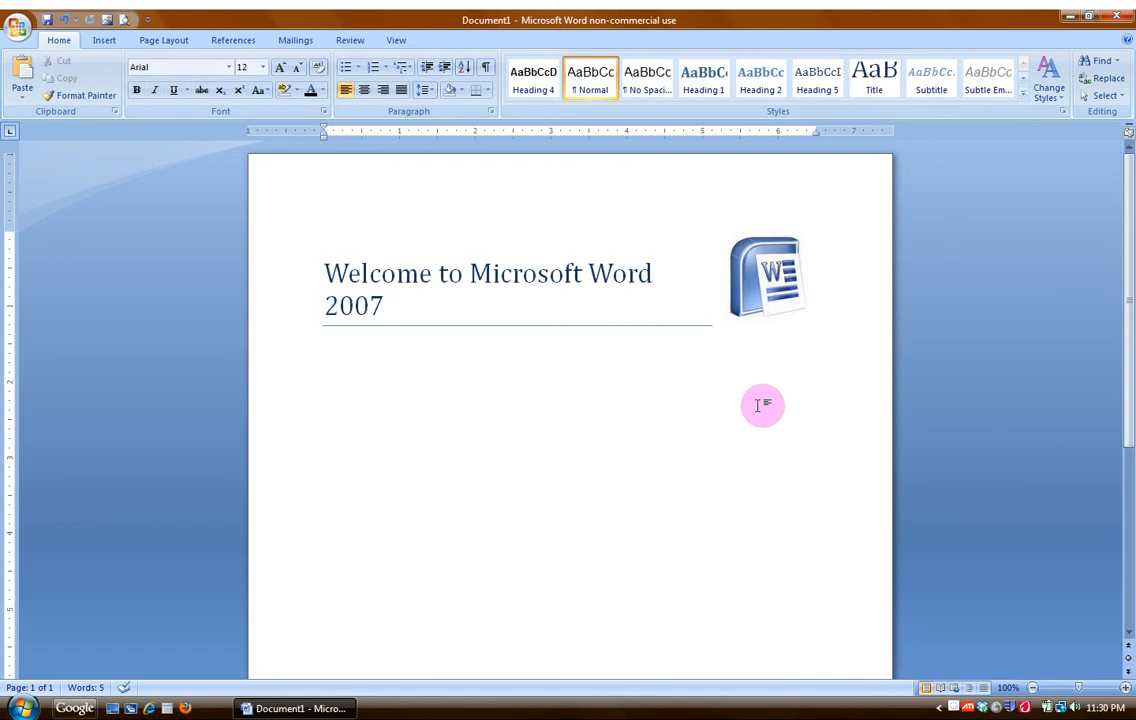
left_click(324, 349)
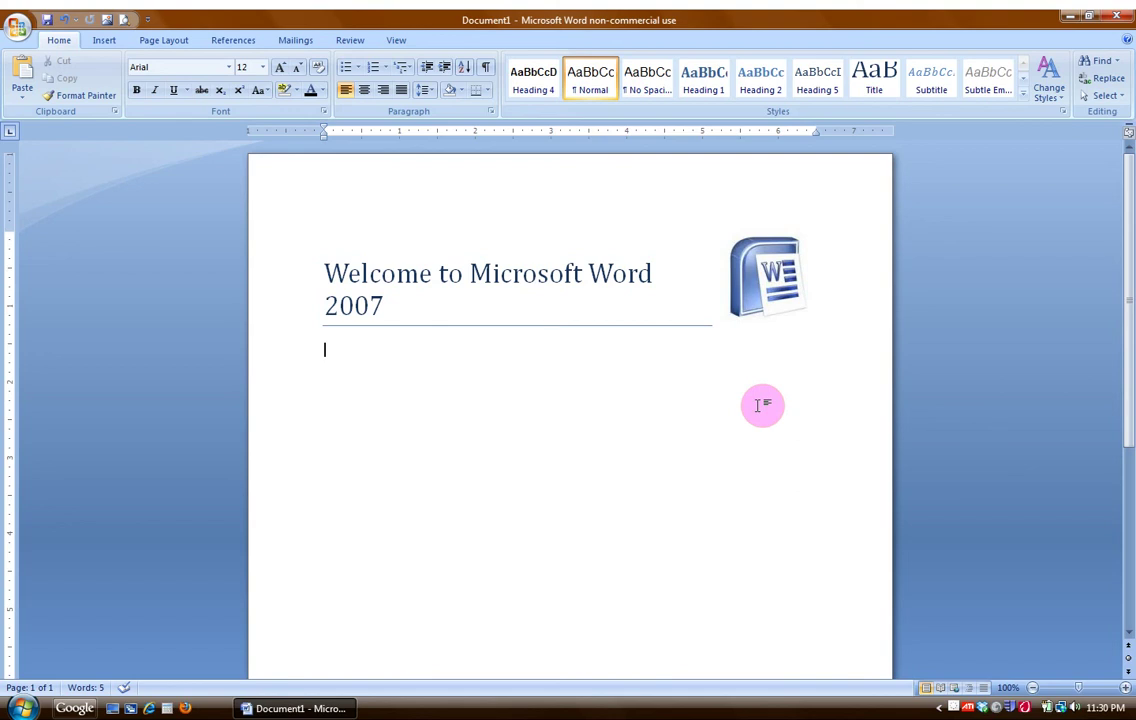
mouse_move(663, 426)
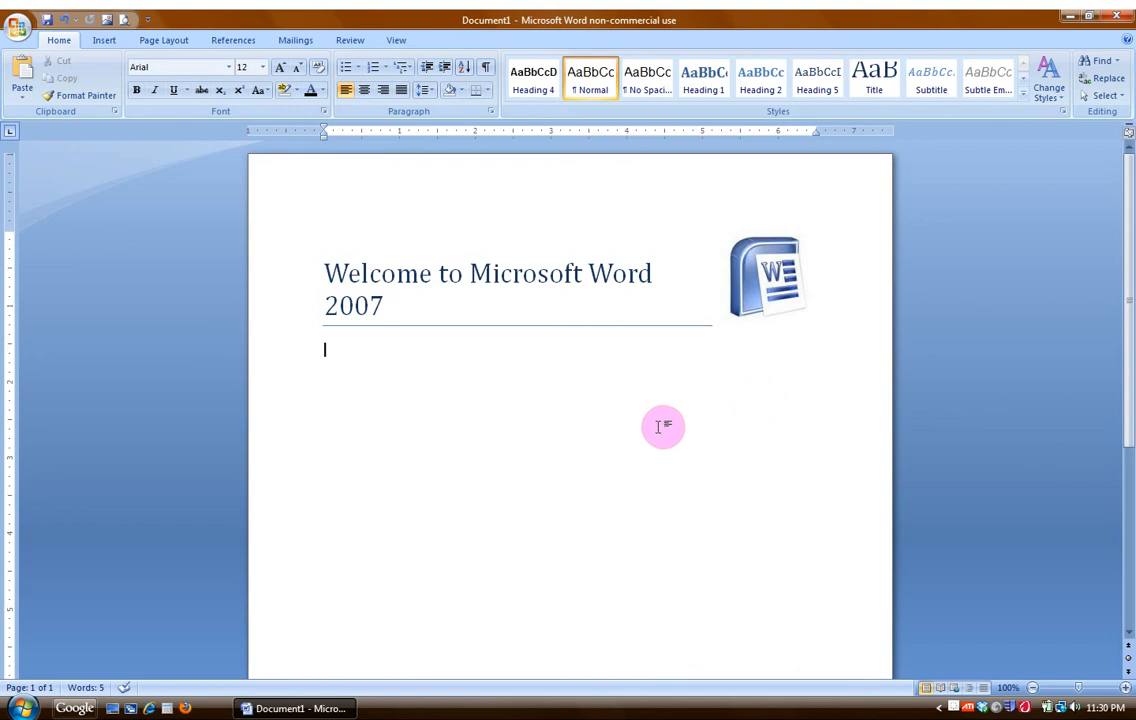
mouse_move(358, 368)
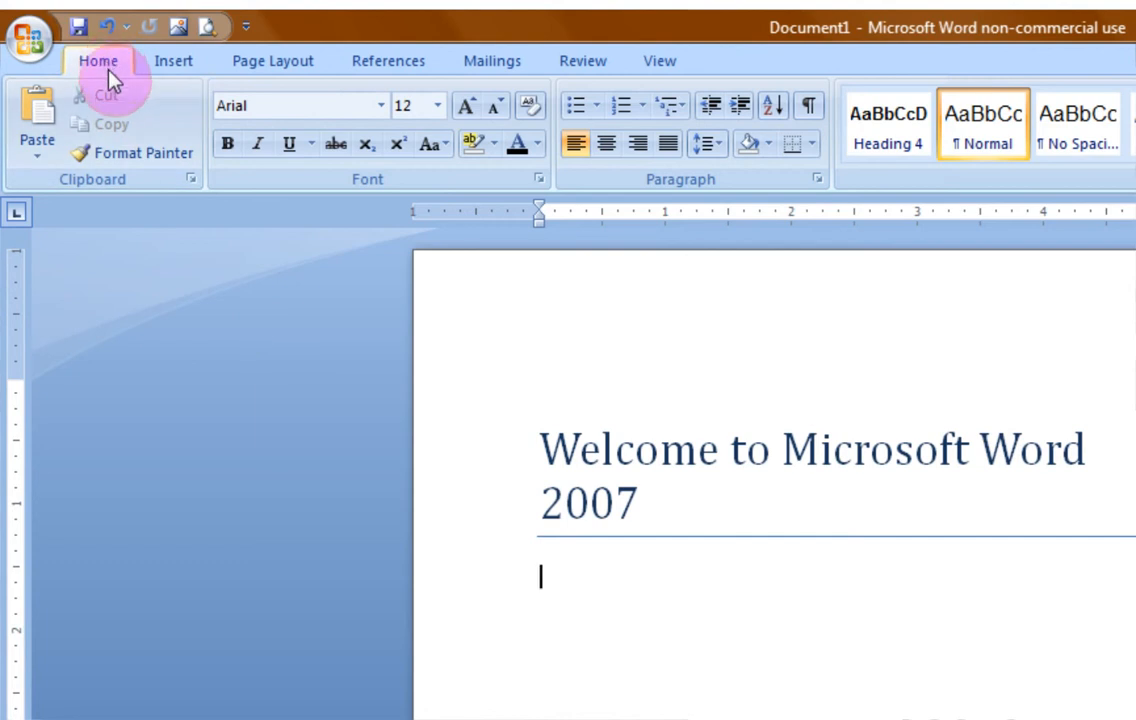
mouse_move(140, 121)
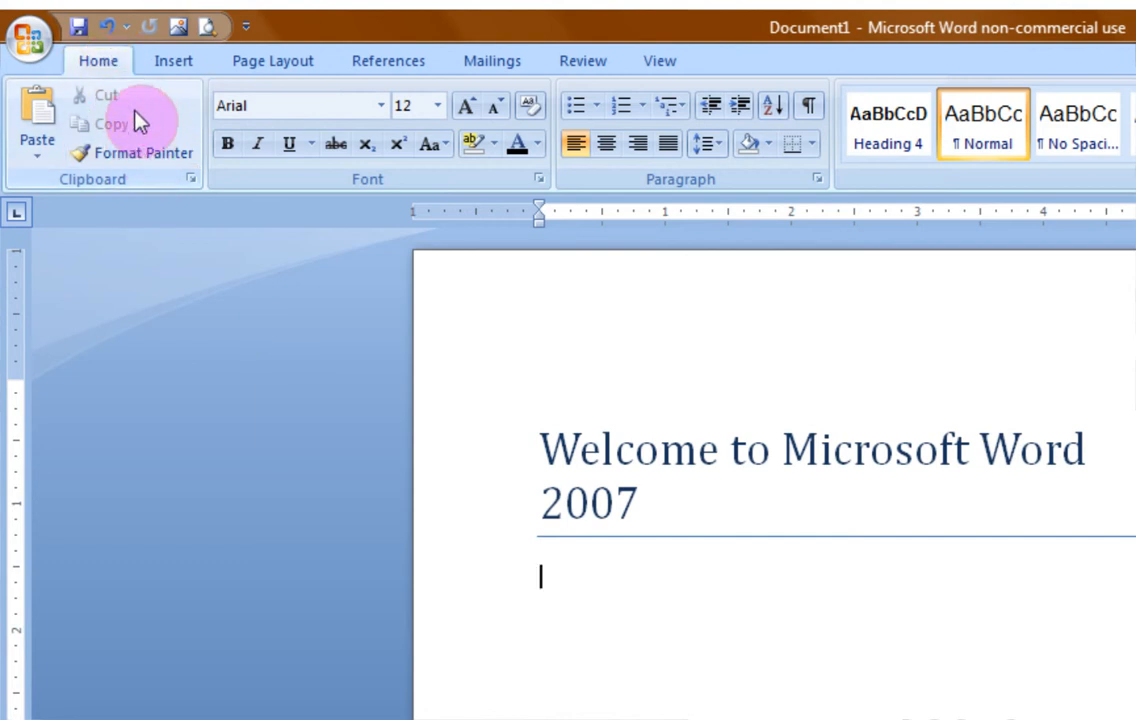
mouse_move(135, 133)
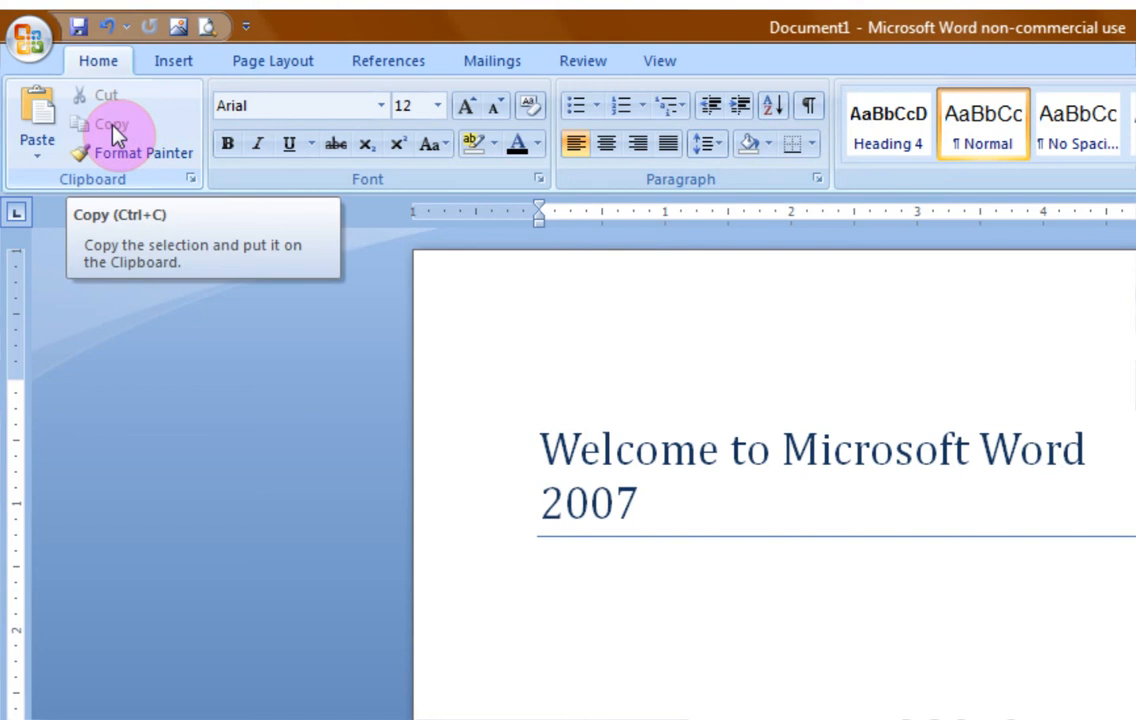
mouse_move(537, 508)
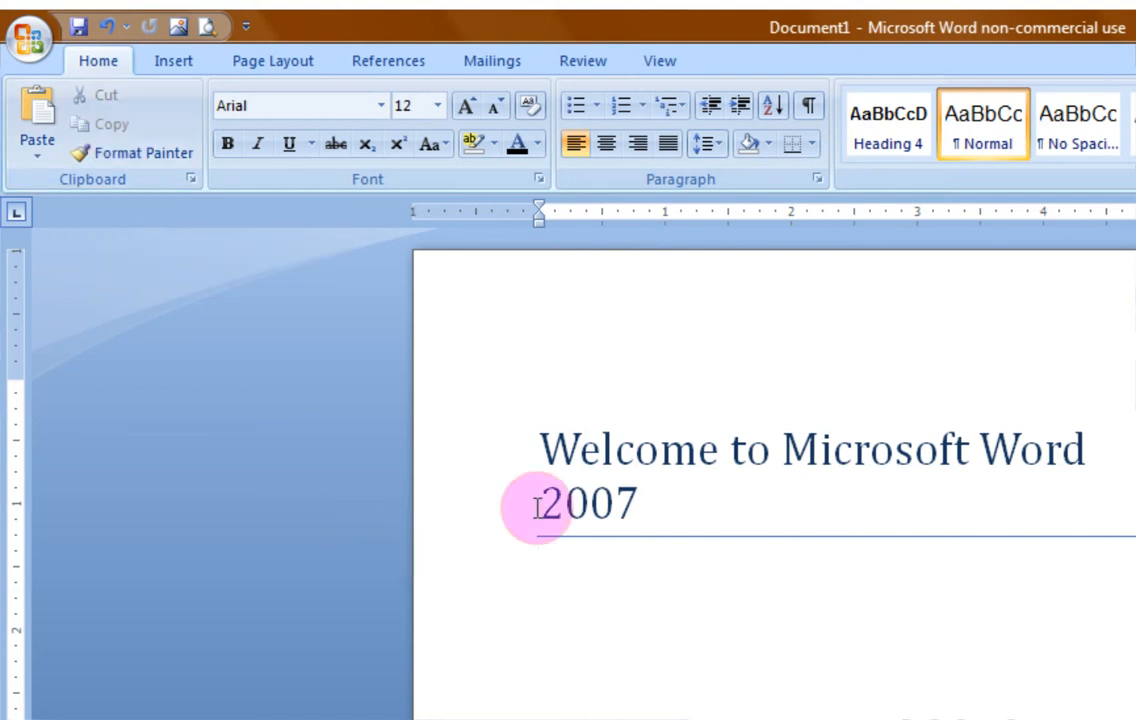
mouse_move(785, 449)
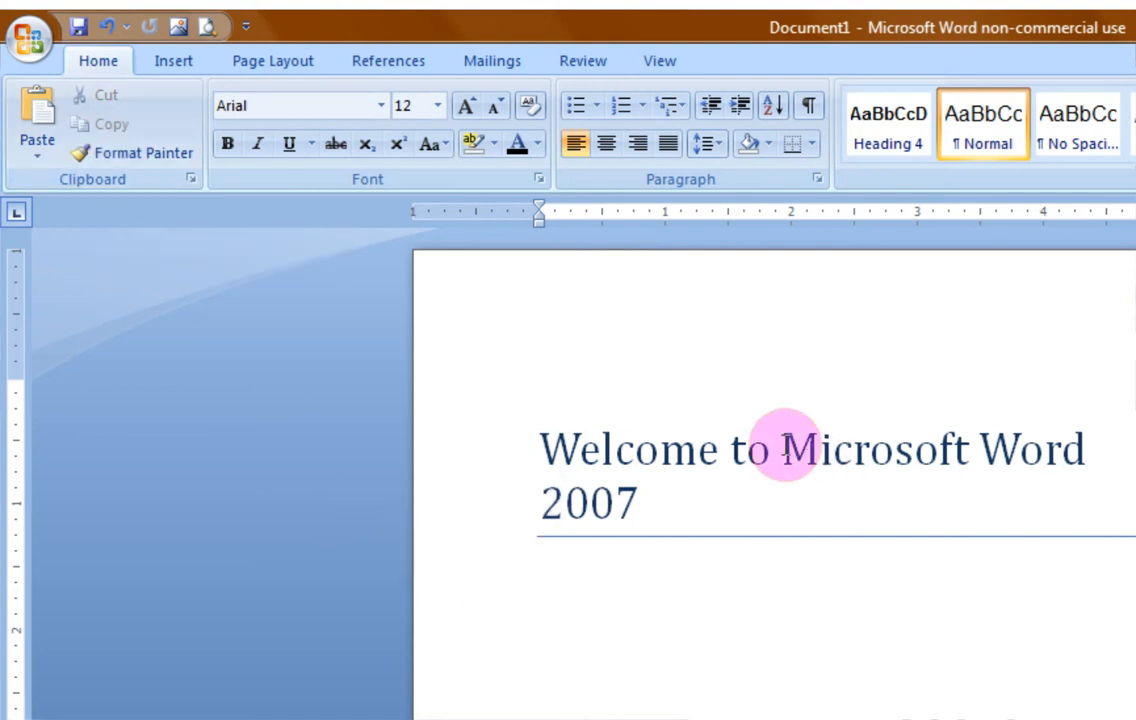
Move 'Microsoft Word 2007' to the title's start and delete the word 'to'
left_click_drag(780, 448, 660, 505)
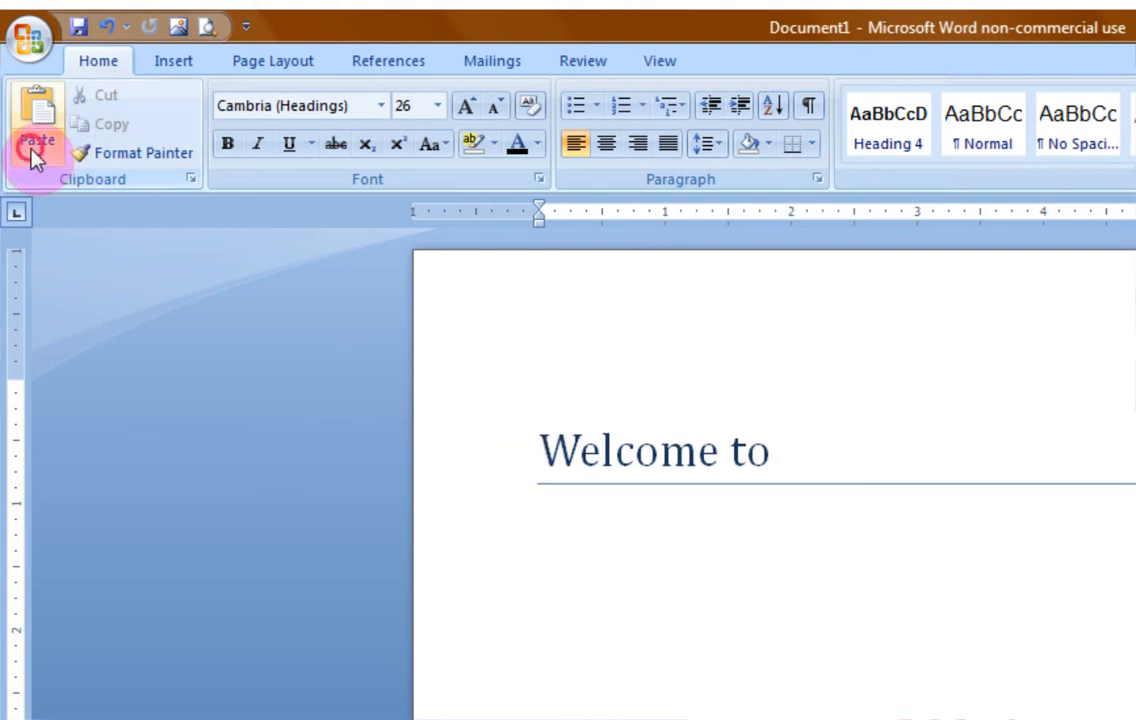
left_click(37, 115)
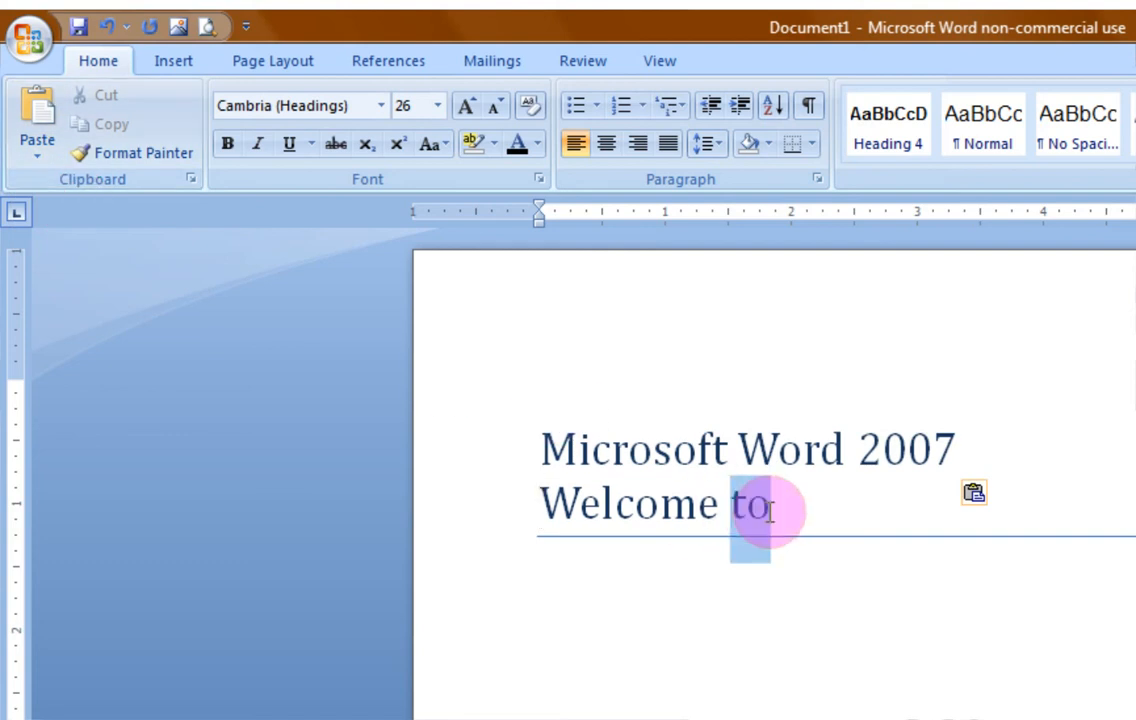
key("backspace")
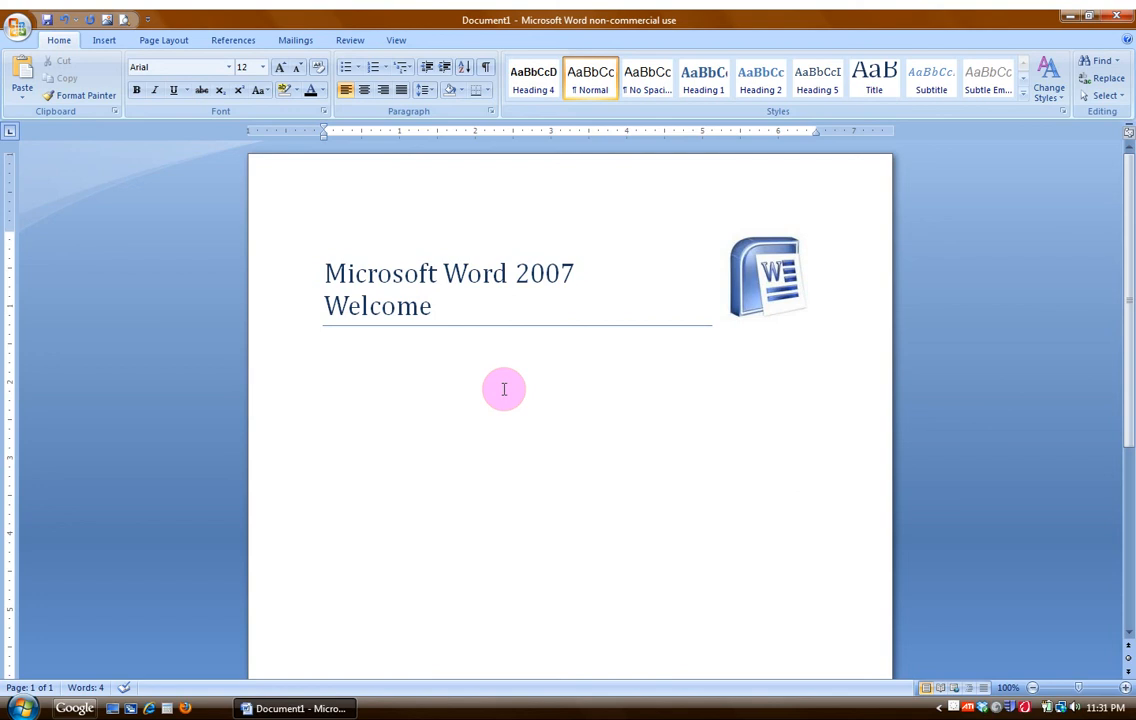
Place the caret below the title and switch the Ribbon to Insert
left_click(324, 349)
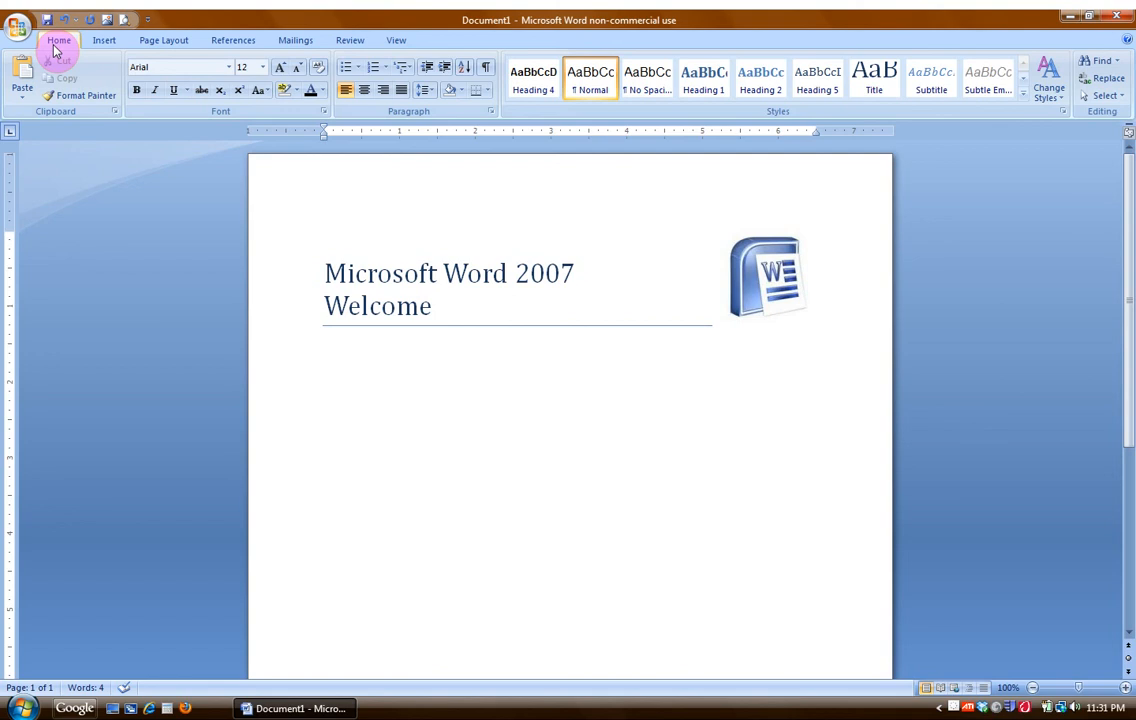
left_click(104, 40)
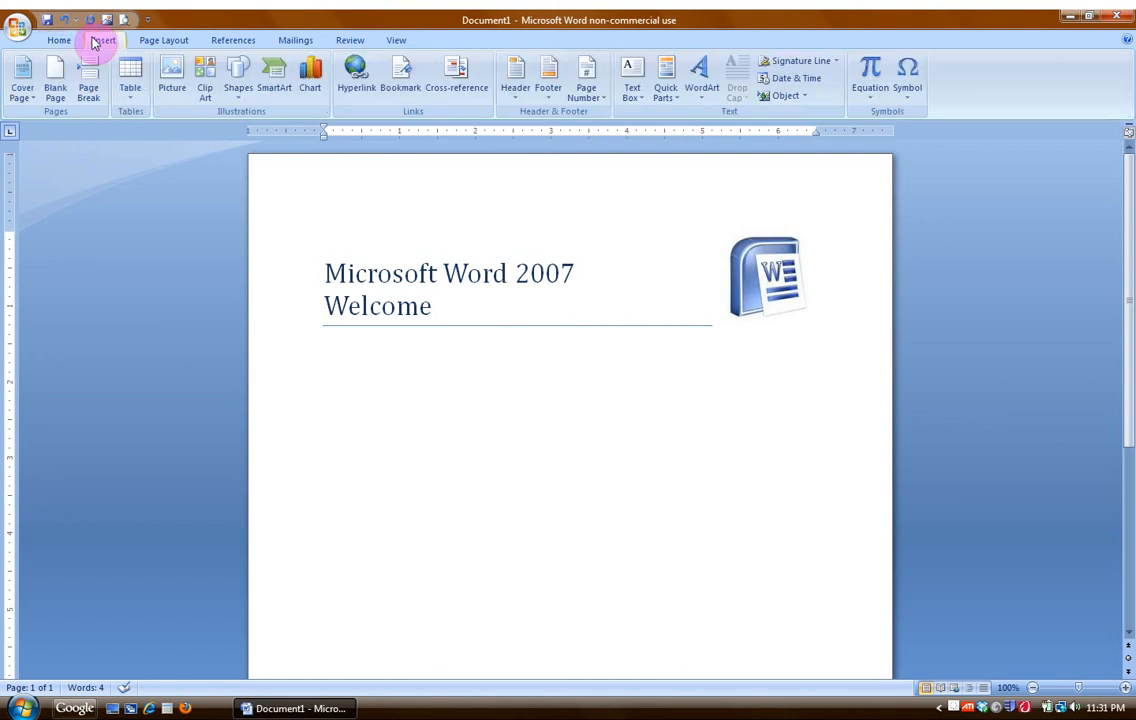
left_click(324, 349)
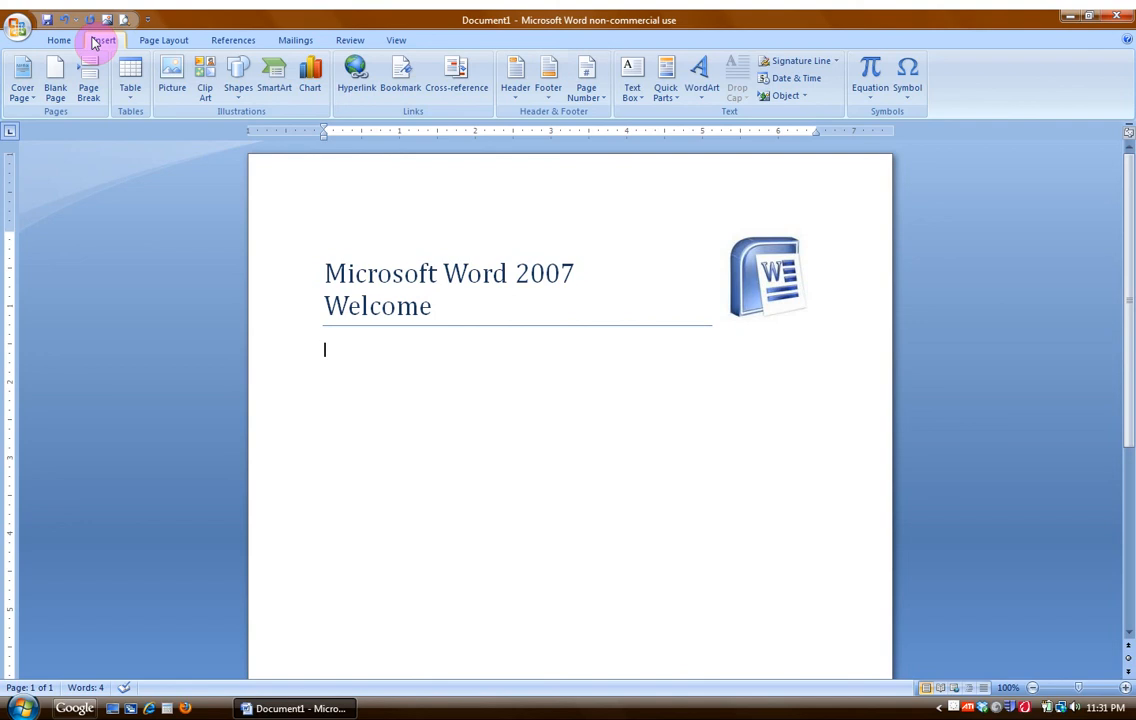